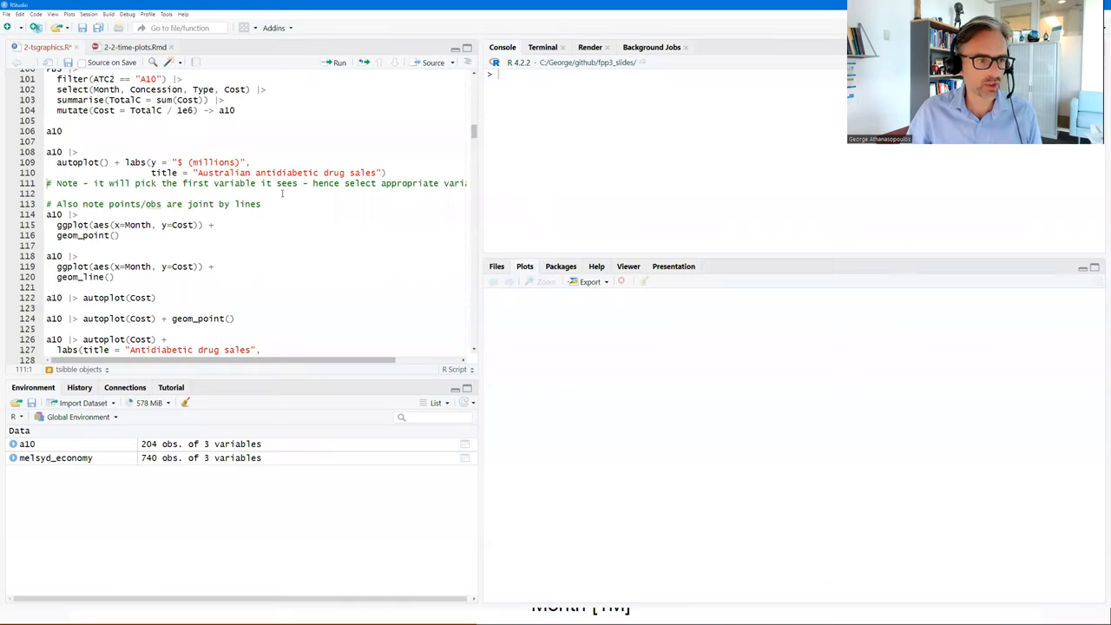
Print the a10 tsibble, showing 204 monthly rows of Month, TotalC and Cost from July 1991.
left_click(62, 130)
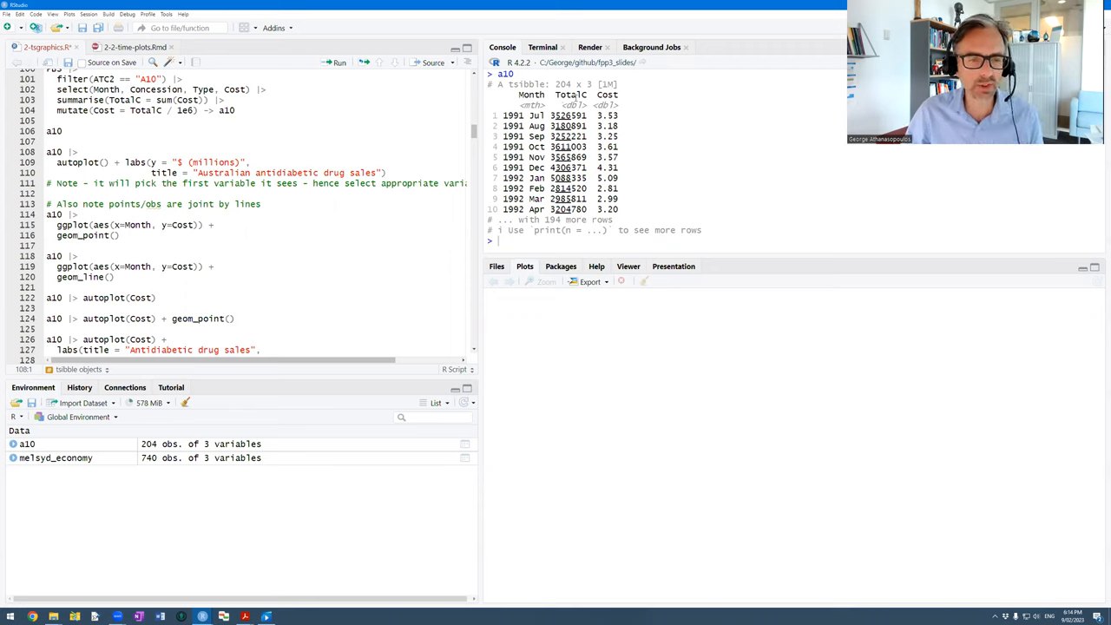
double_click(571, 94)
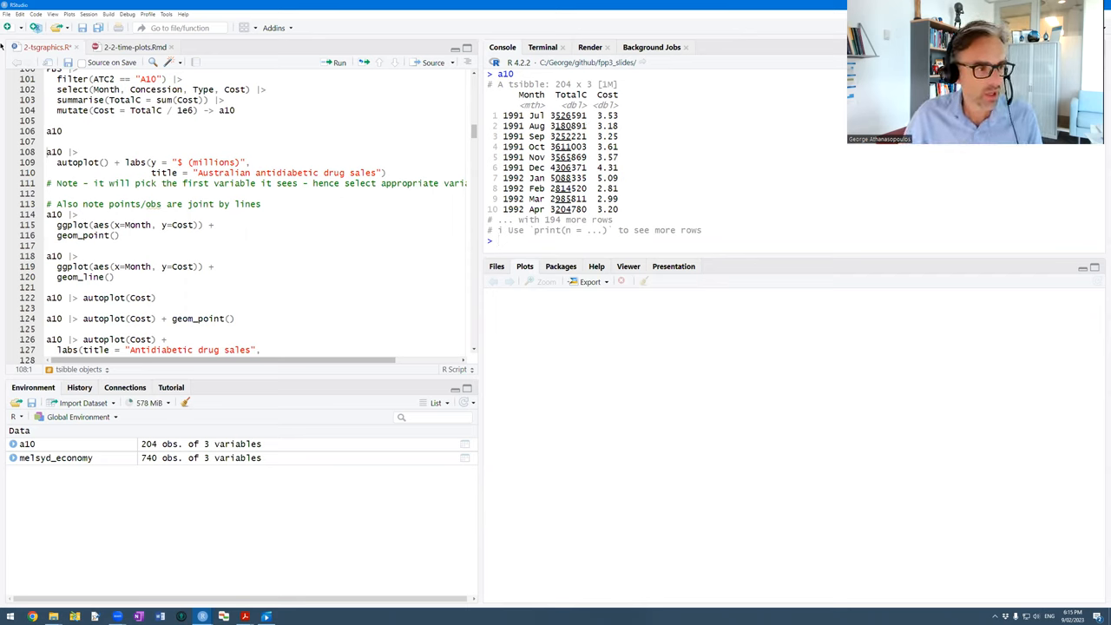
double_click(76, 163)
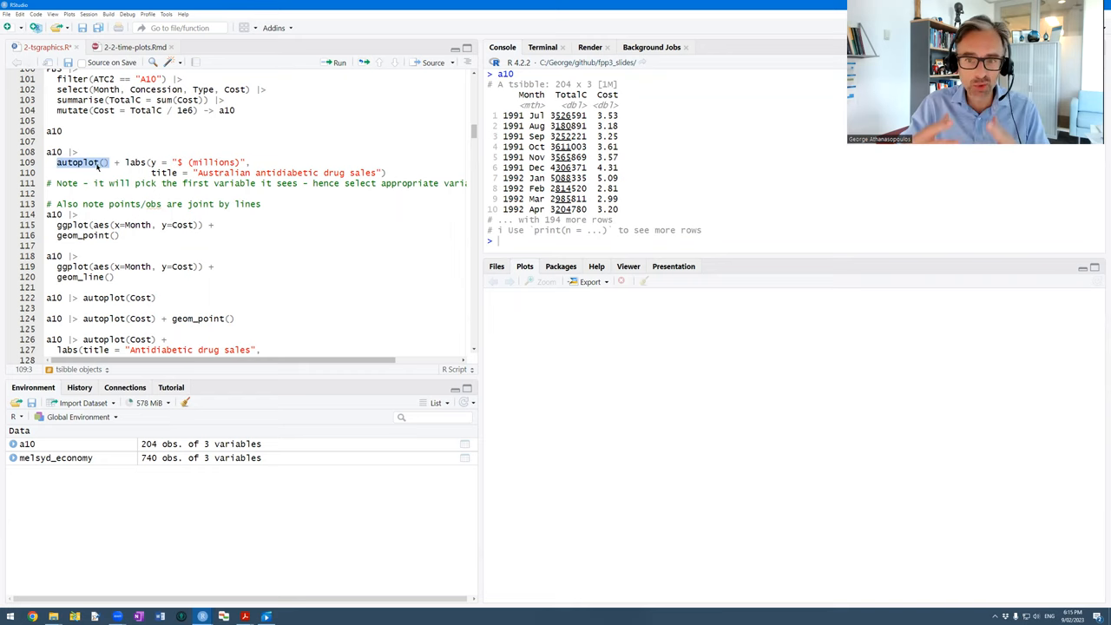
left_click(93, 162)
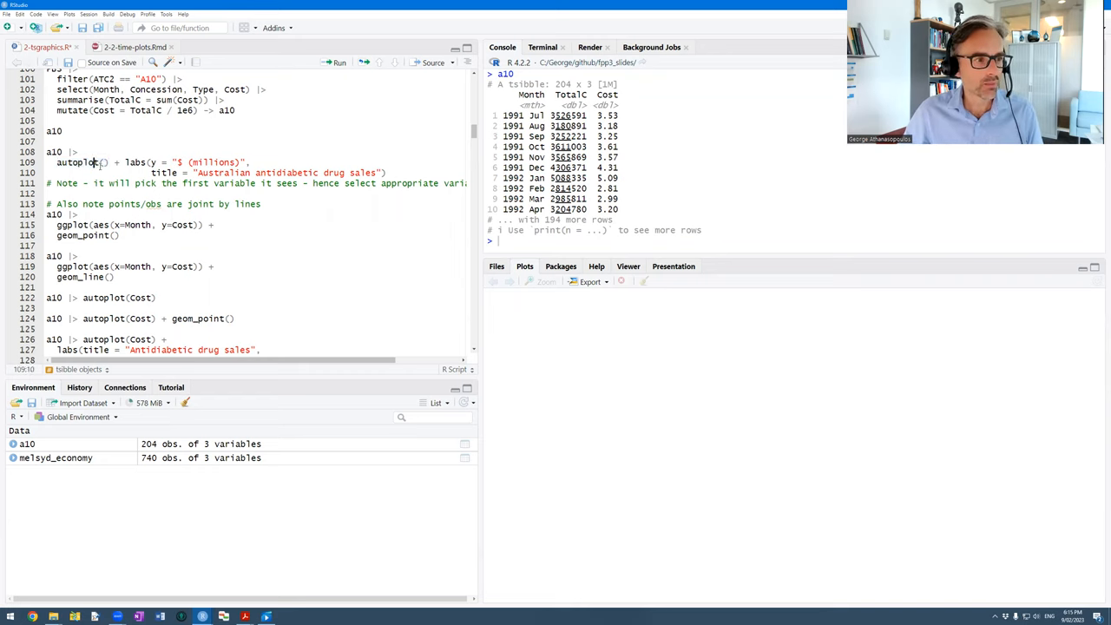
mouse_move(82, 162)
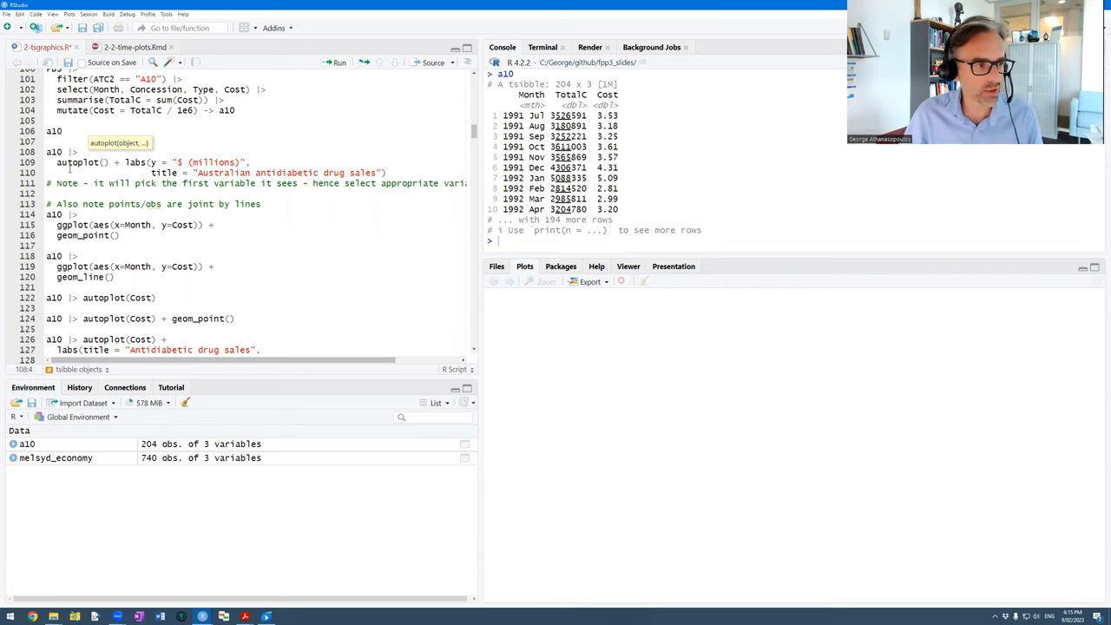
Plot Australian antidiabetic drug sales, then switch the auto-selected TotalC to autoplot(Cost) in $ millions.
left_click(341, 62)
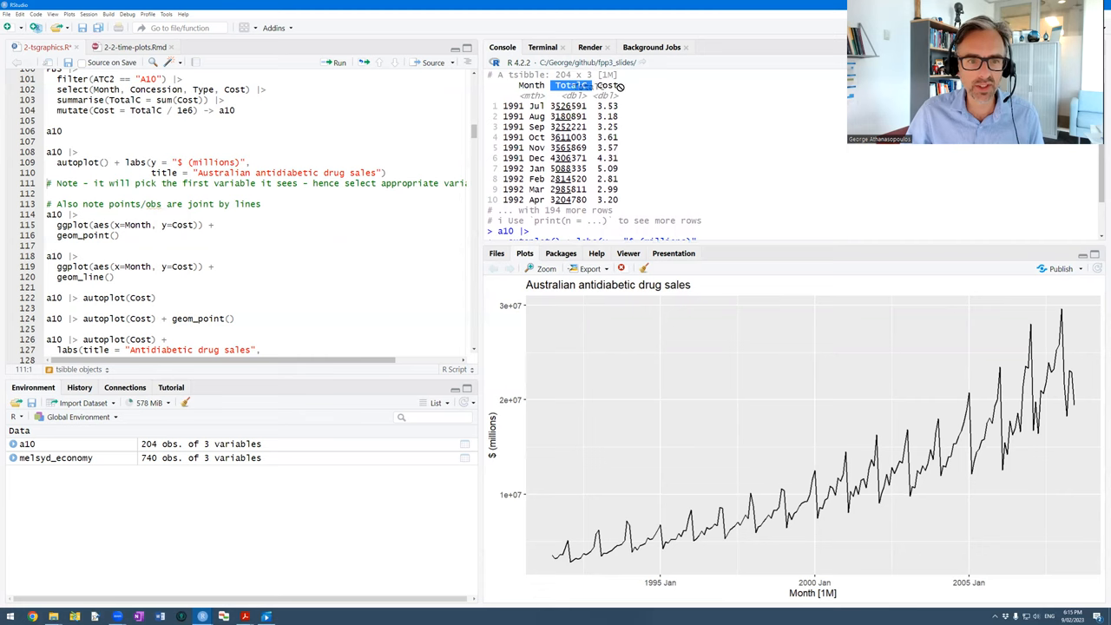
left_click(608, 86)
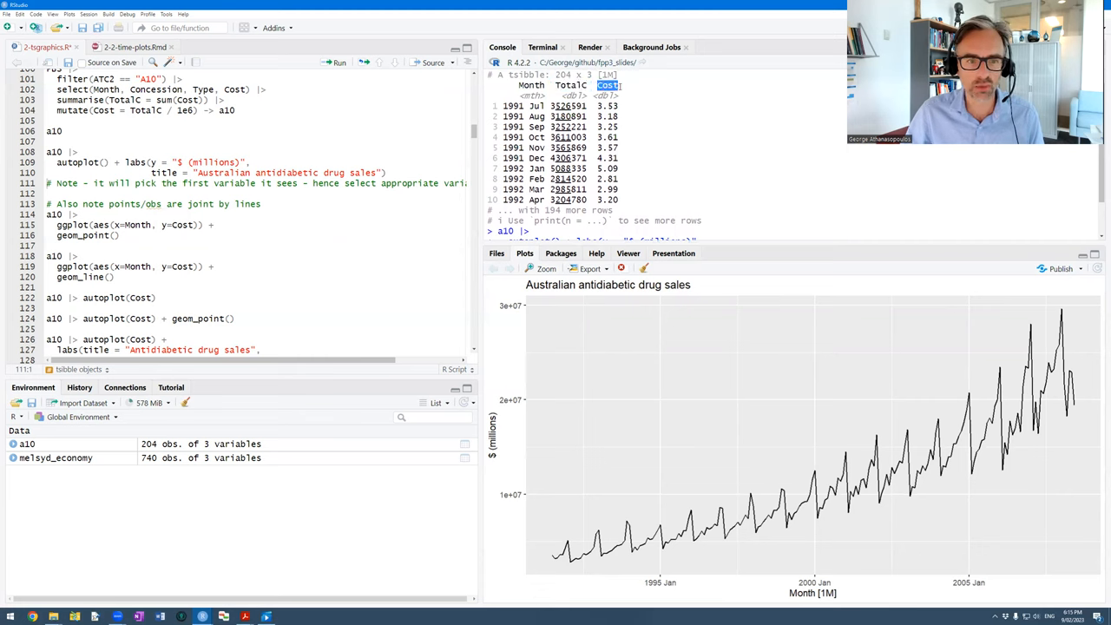
type("Cost")
key("Return")
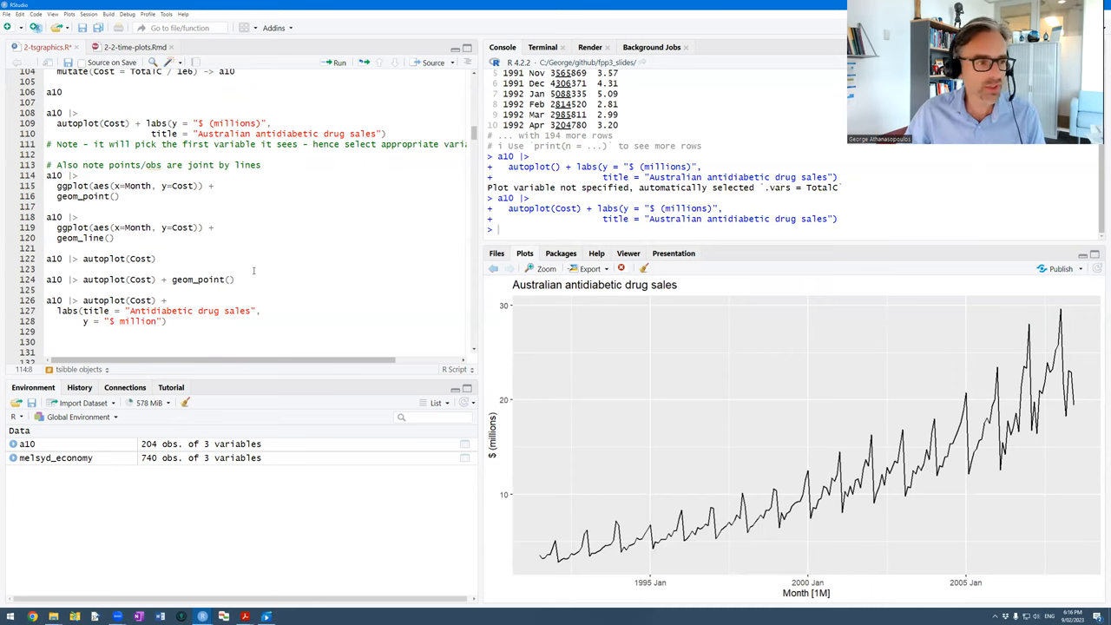
left_click(83, 175)
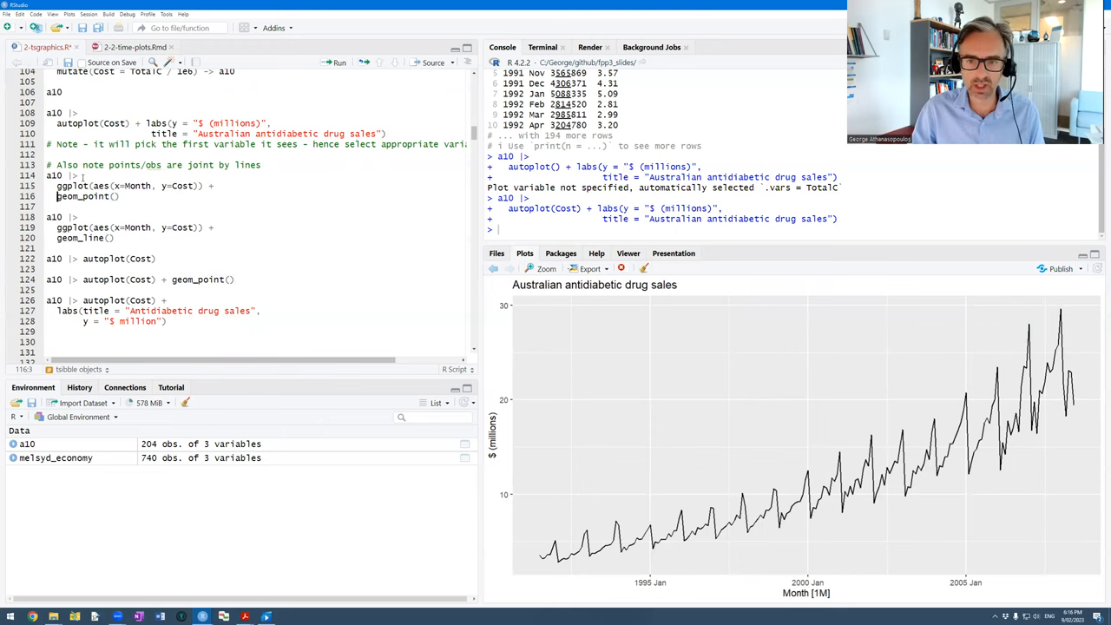
Run the ggplot point and line versions, then autoplot(Cost) + geom_point() for a line with monthly dots.
left_click(339, 62)
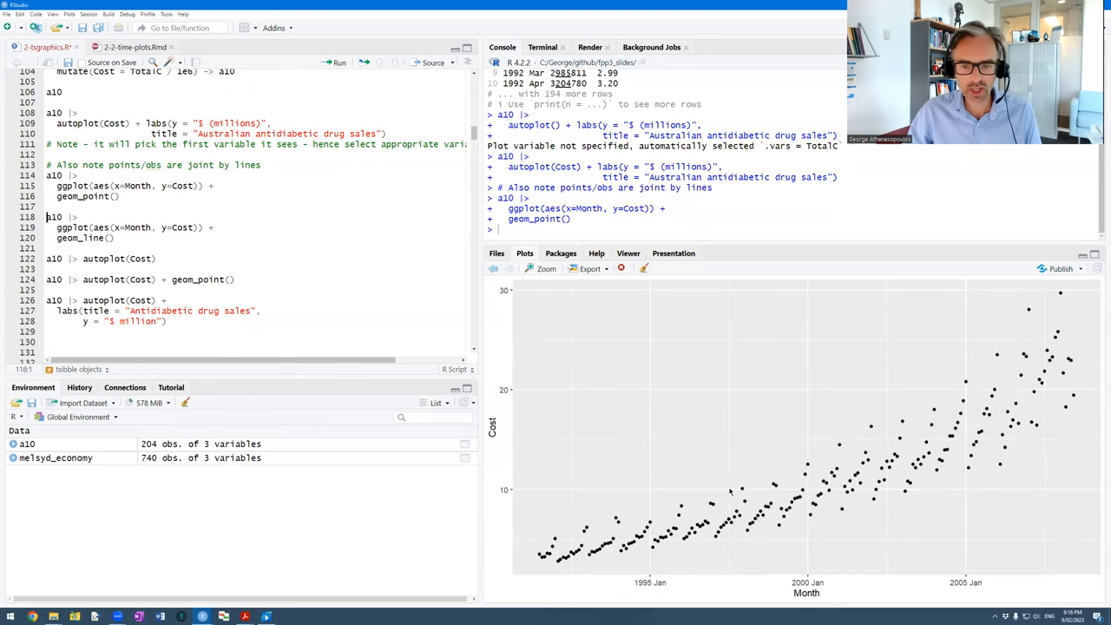
mouse_move(875, 404)
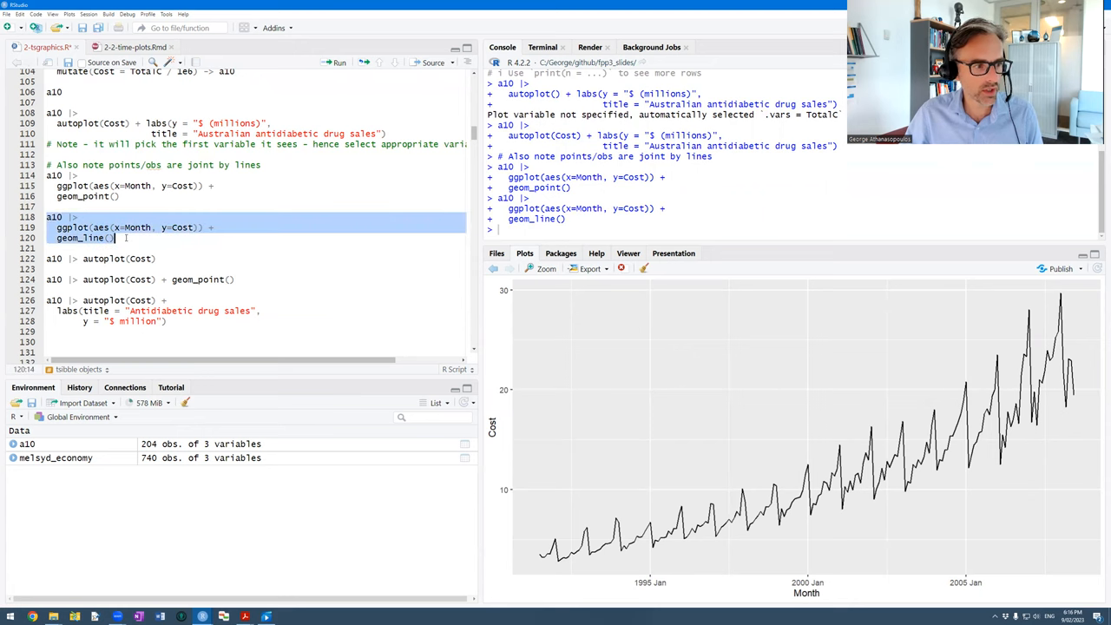
left_click(108, 258)
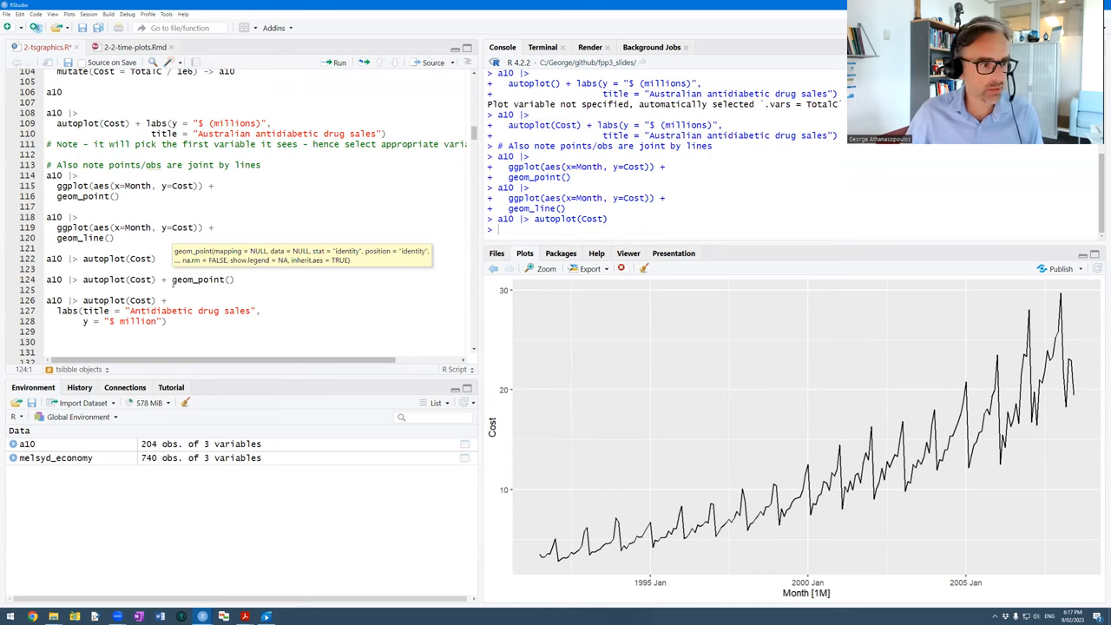
double_click(198, 278)
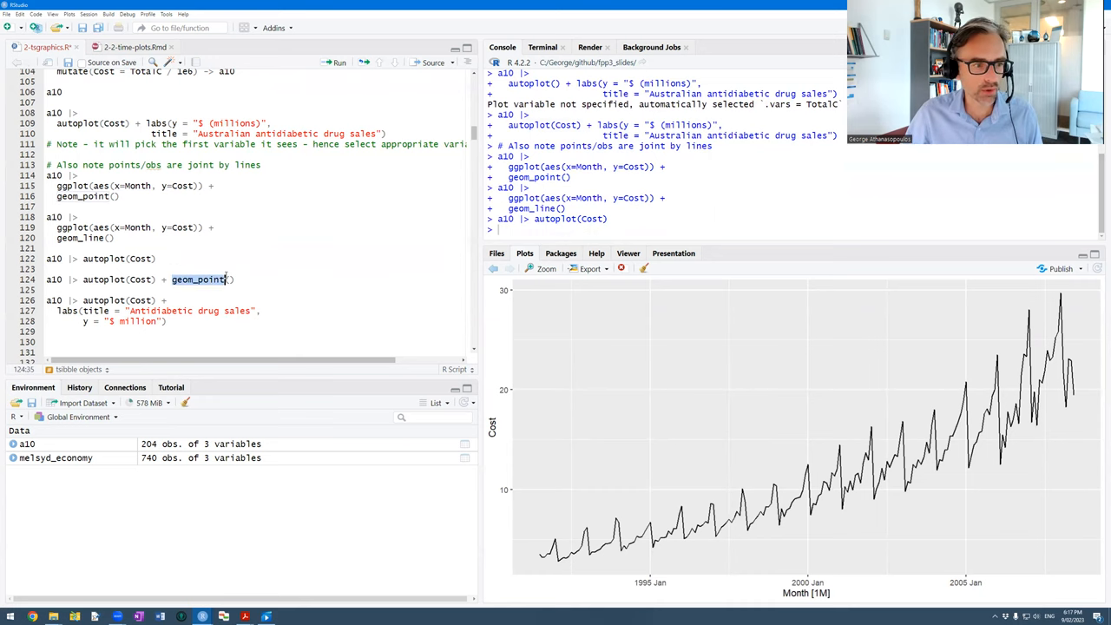
left_click(338, 61)
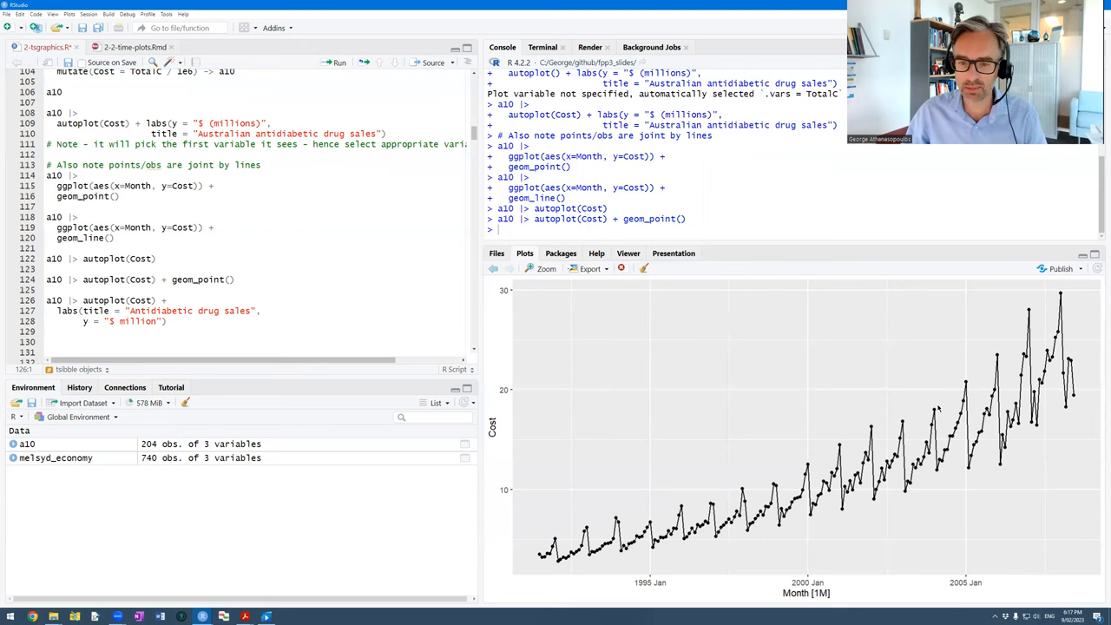
Run autoplot(Cost) labelled 'Antidiabetic drug sales' with a '$ million' y-axis, then leave RStudio.
scroll("down", 3)
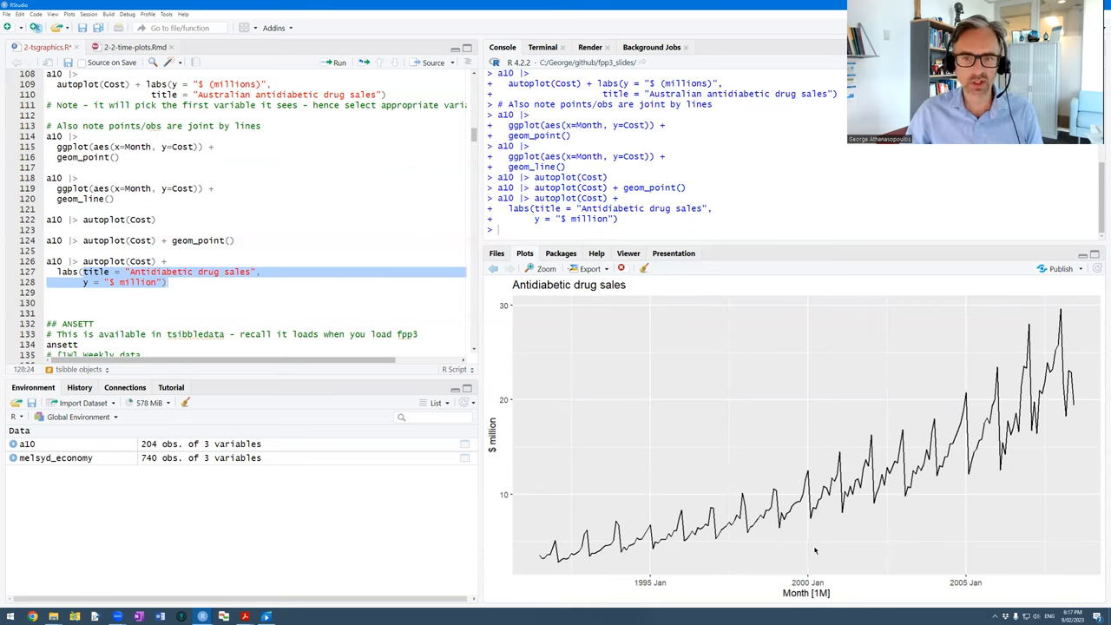
mouse_move(837, 517)
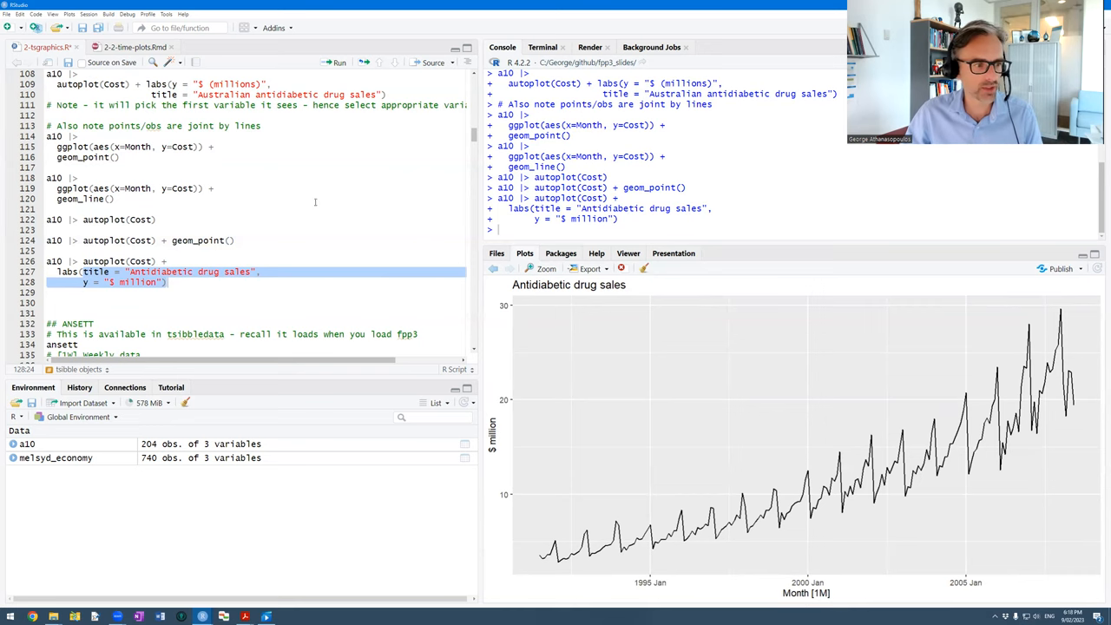
key("alt+tab")
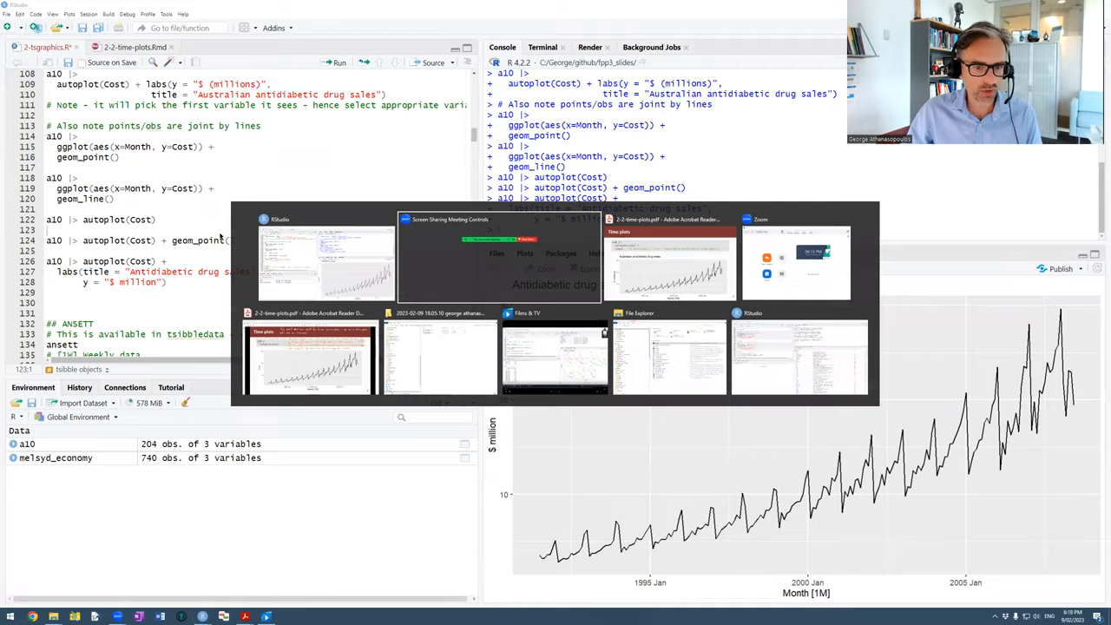
Bring up the Time plots slide with the a10 autoplot code and its titled chart.
left_click(671, 260)
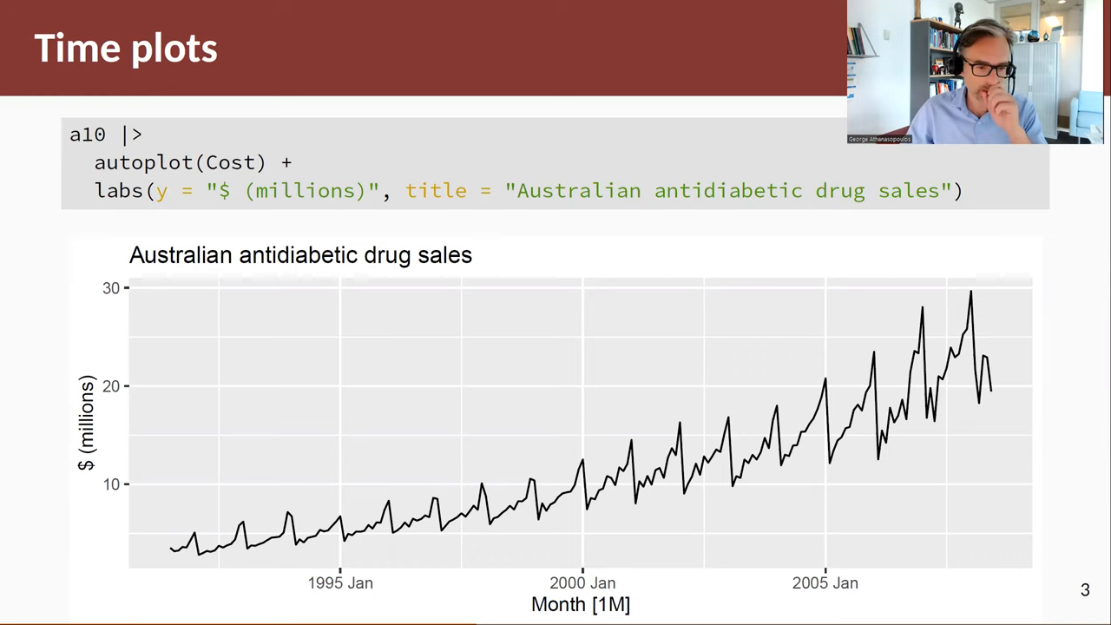
mouse_move(585, 464)
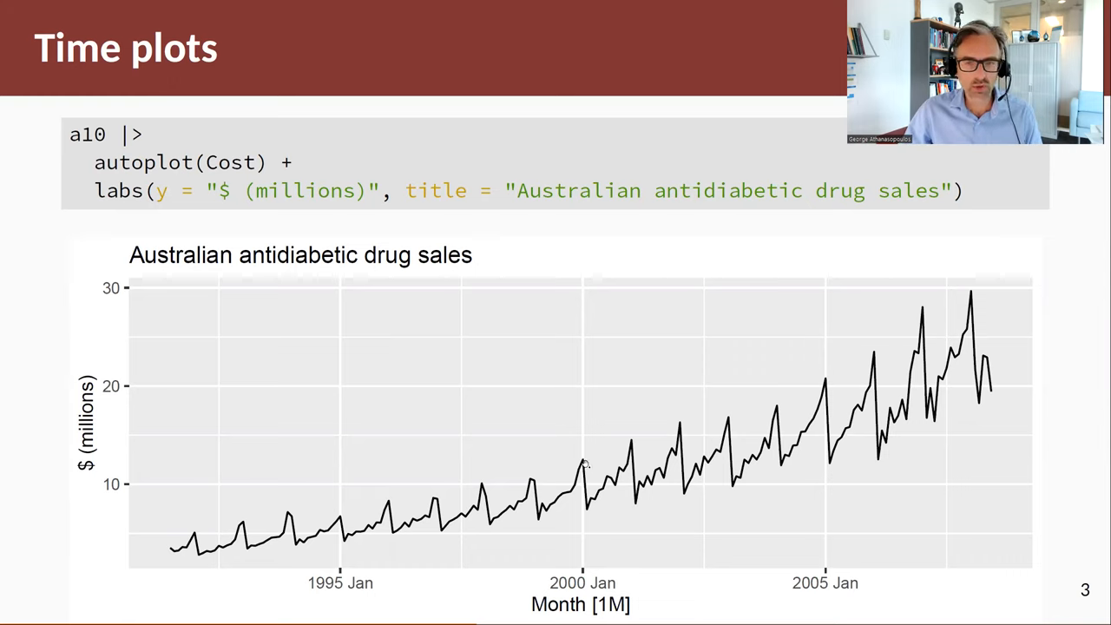
mouse_move(671, 423)
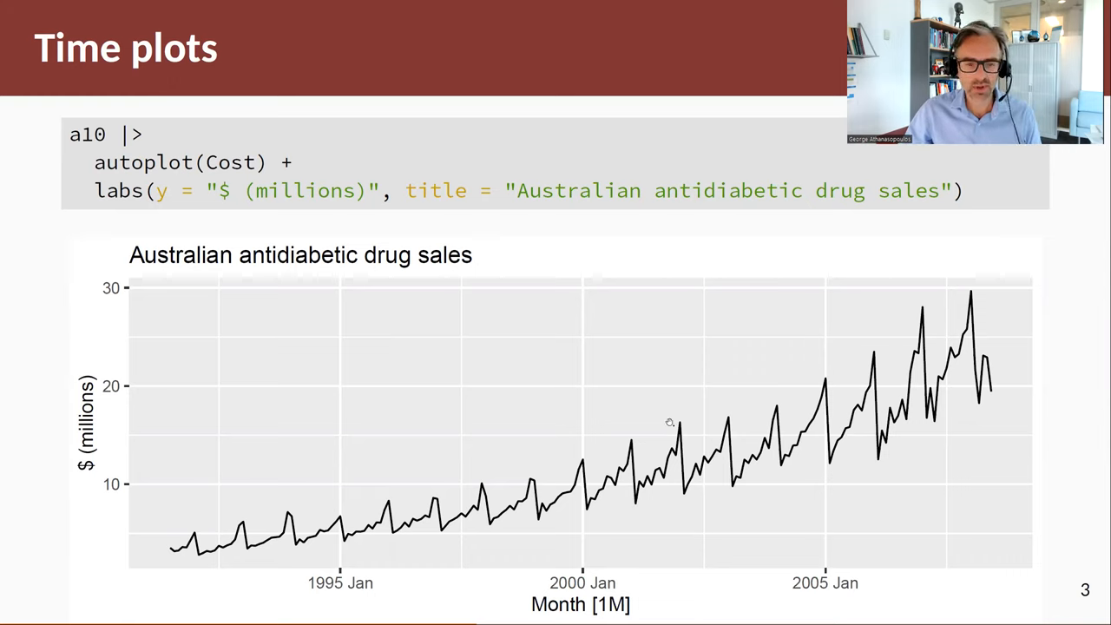
mouse_move(807, 385)
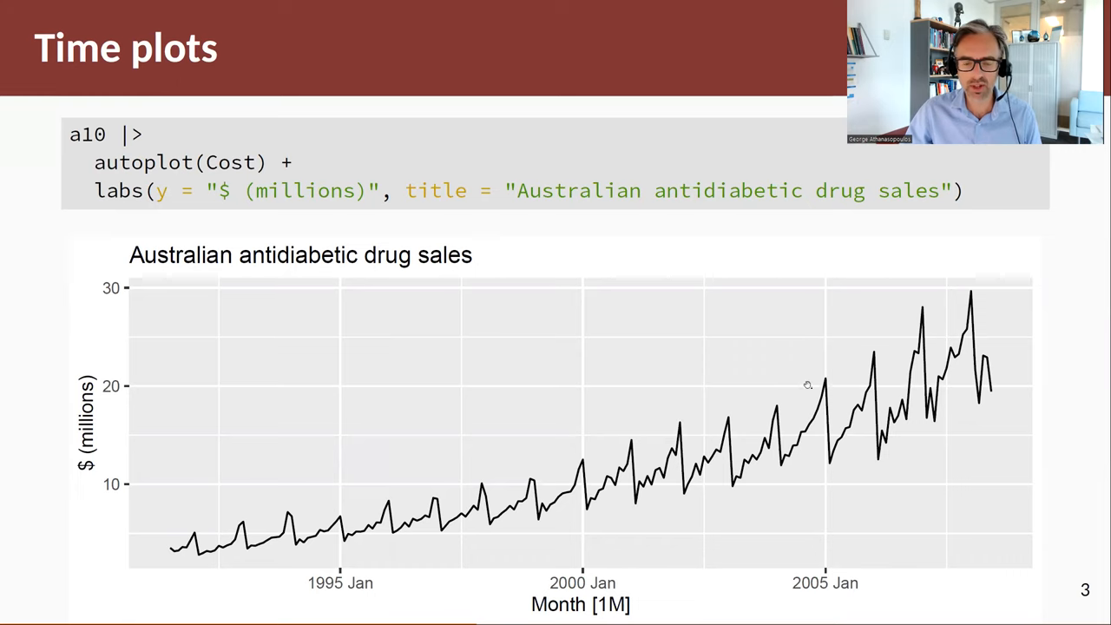
mouse_move(969, 291)
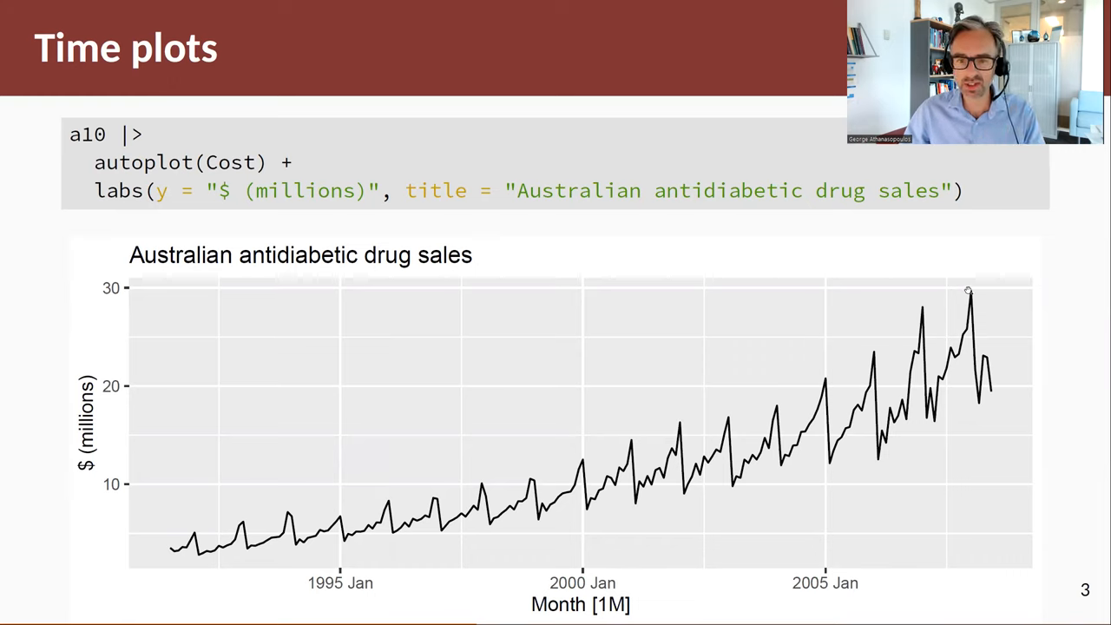
mouse_move(919, 310)
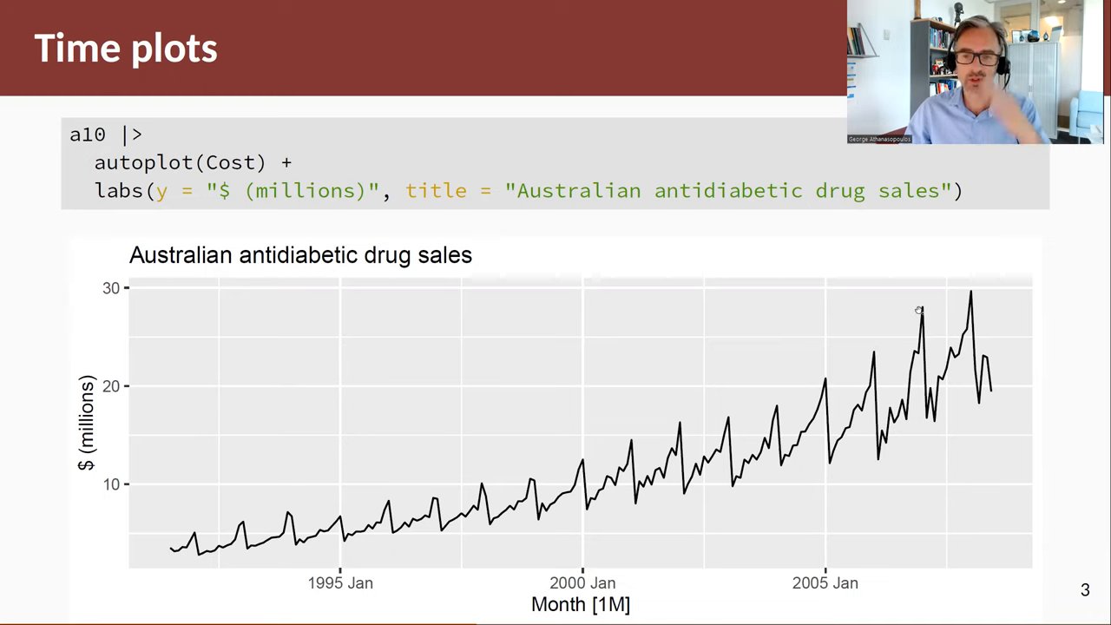
mouse_move(925, 317)
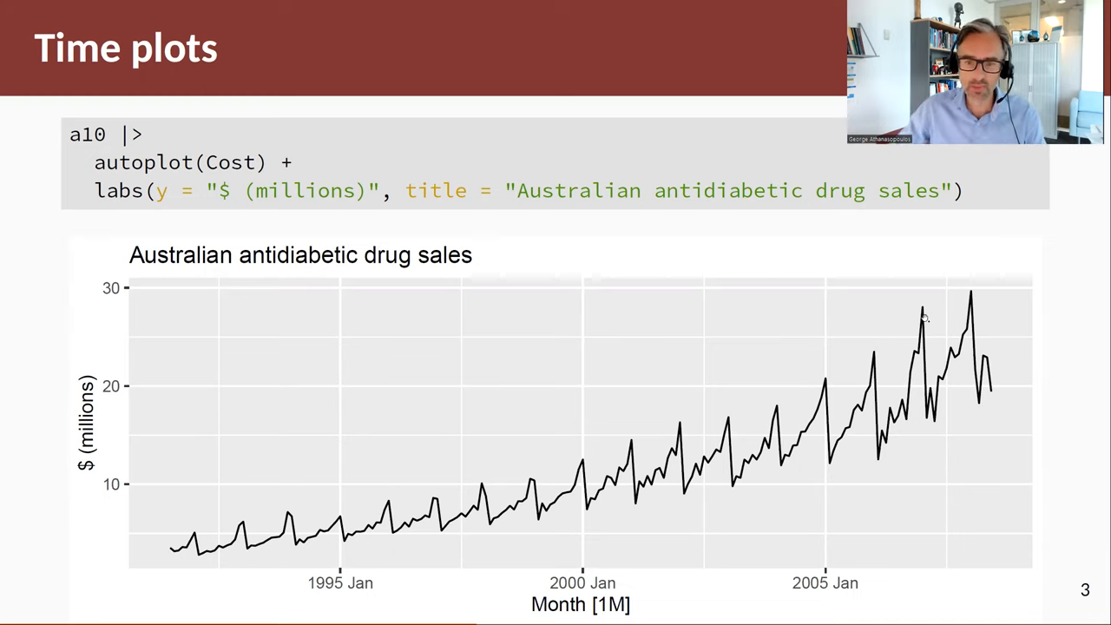
mouse_move(828, 466)
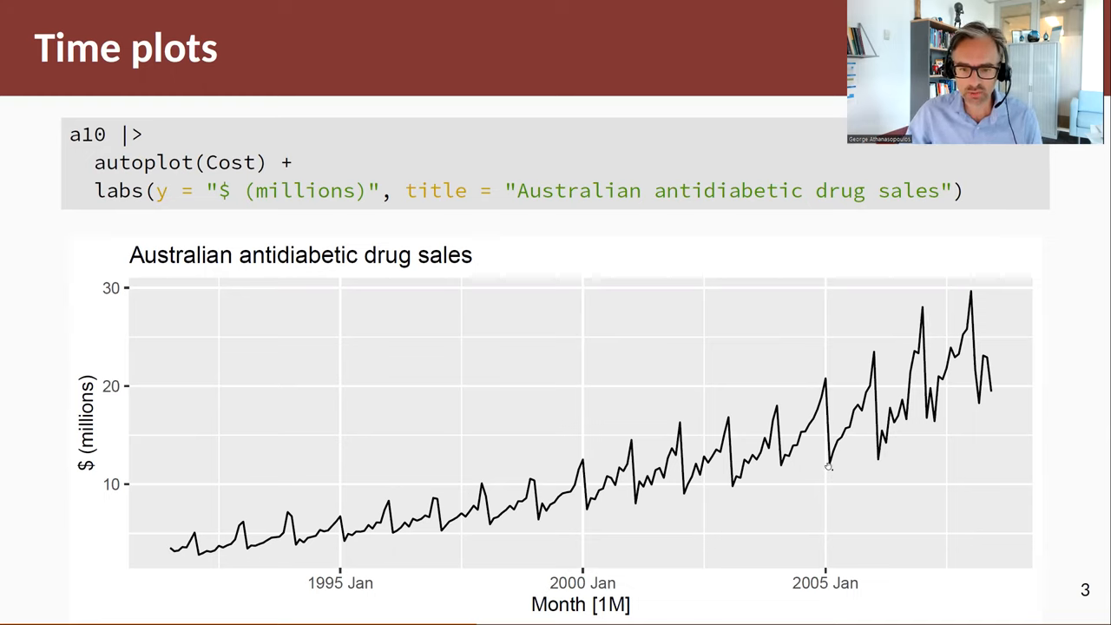
mouse_move(930, 422)
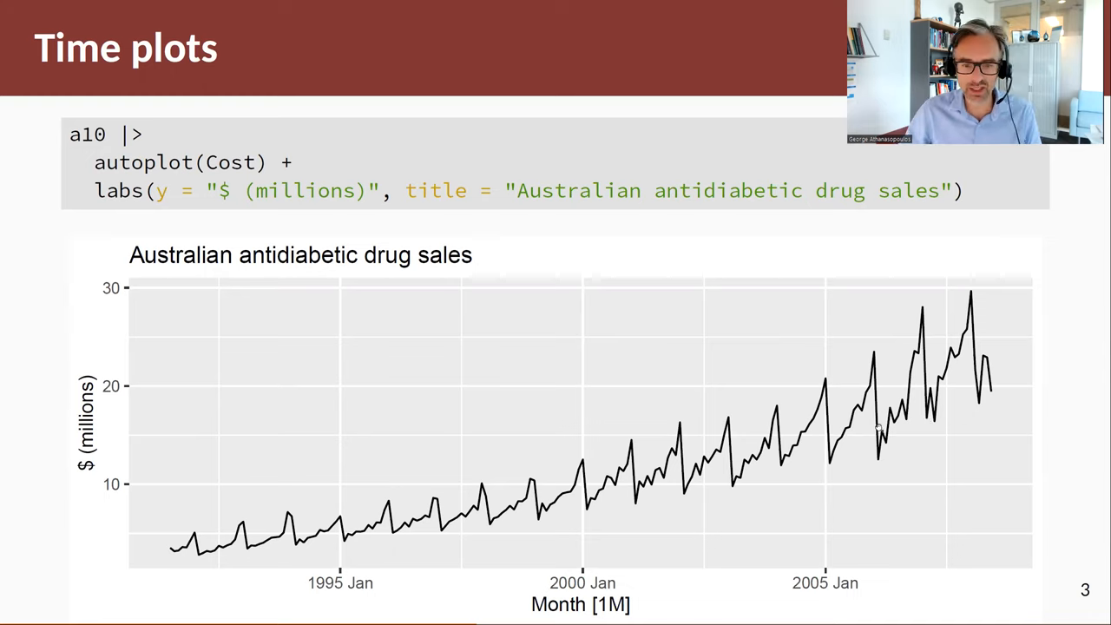
mouse_move(787, 466)
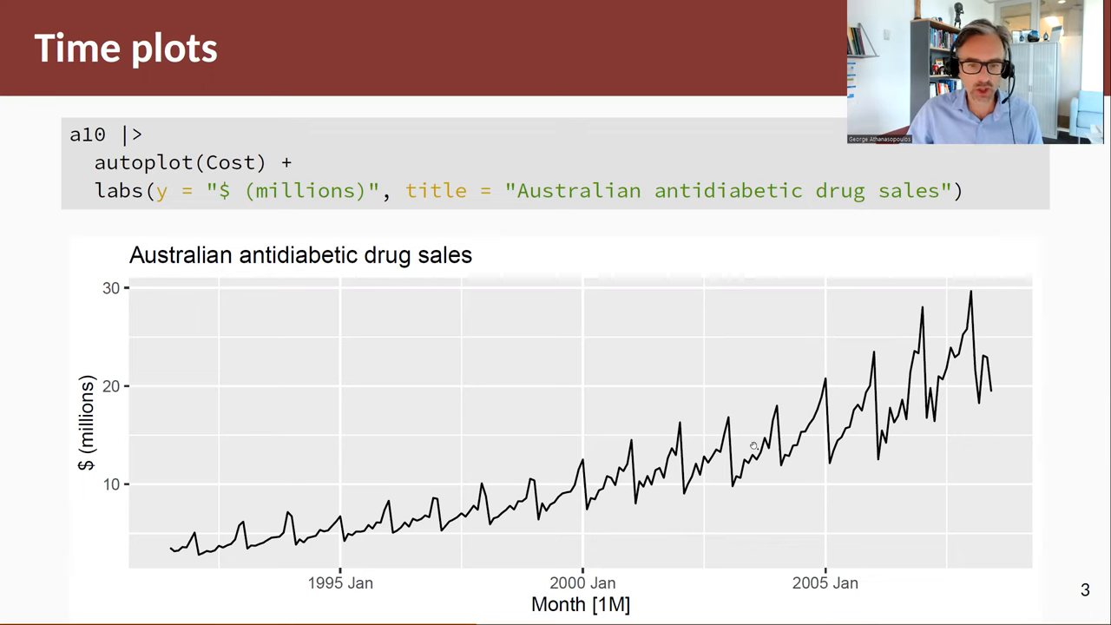
mouse_move(990, 352)
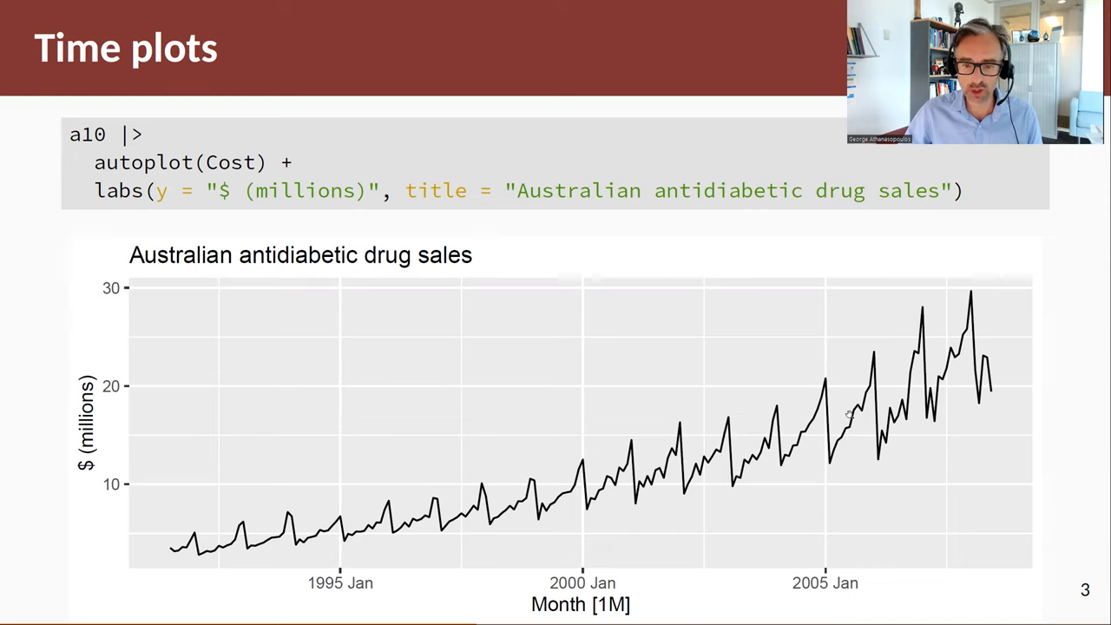
mouse_move(916, 367)
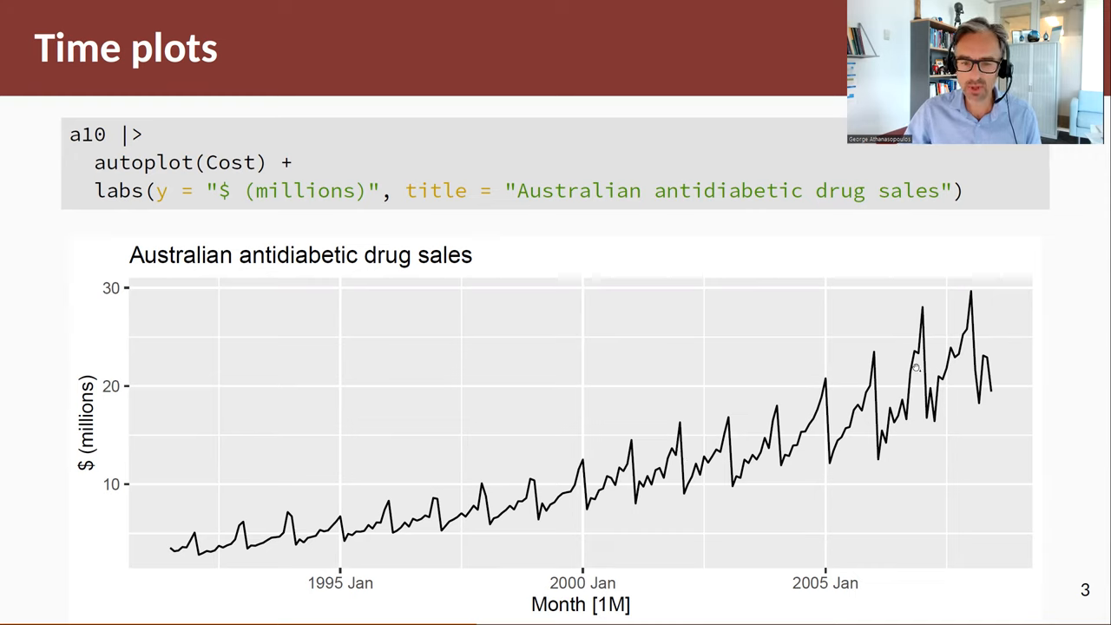
mouse_move(862, 355)
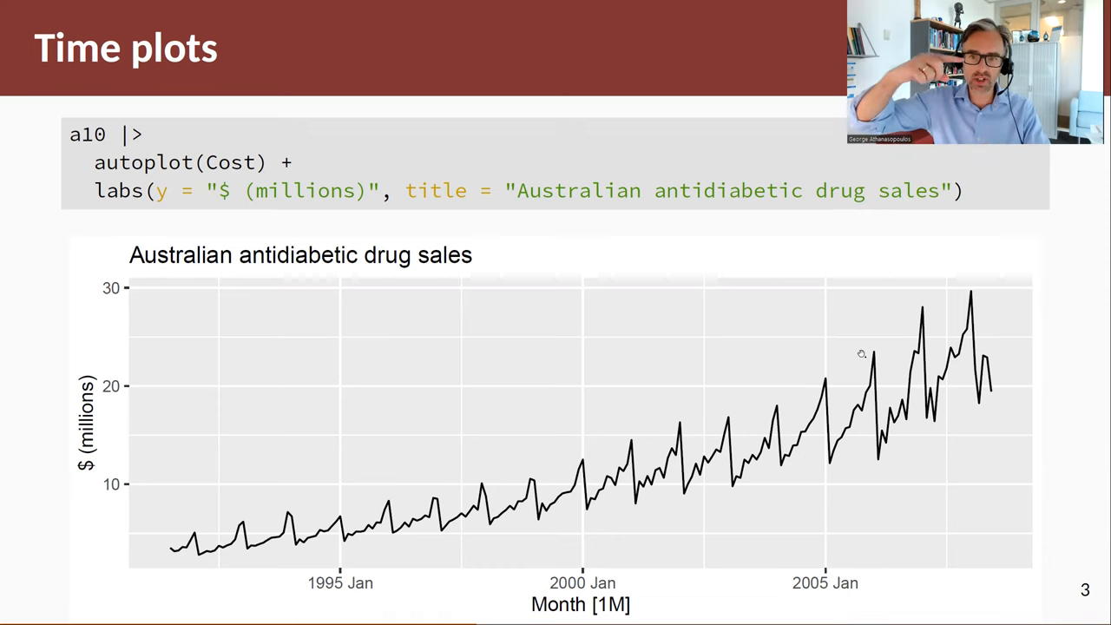
mouse_move(867, 365)
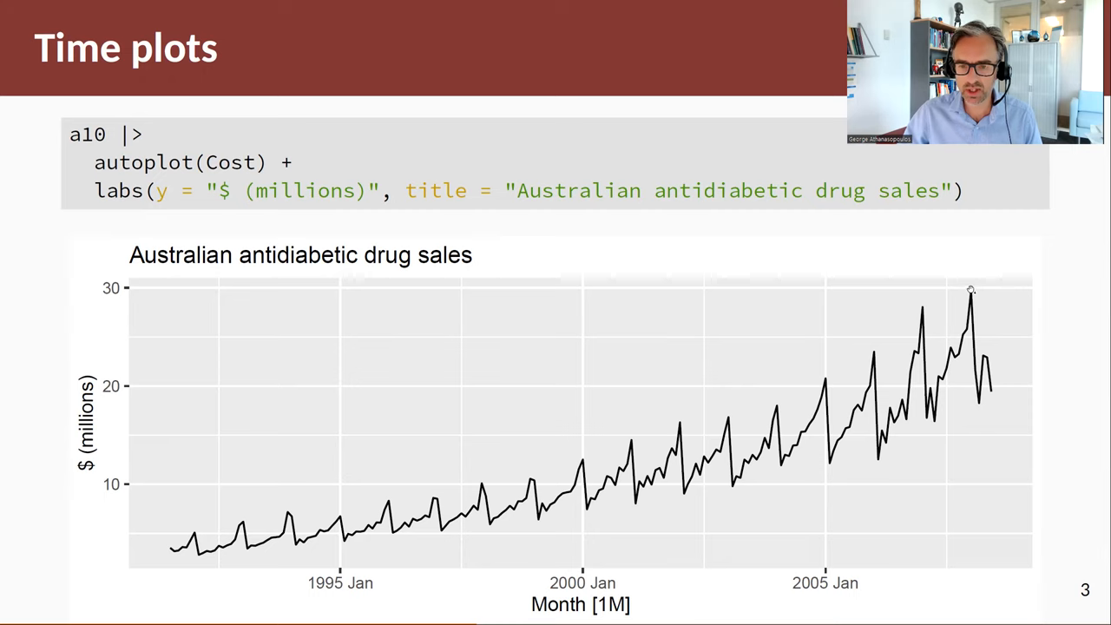
mouse_move(879, 345)
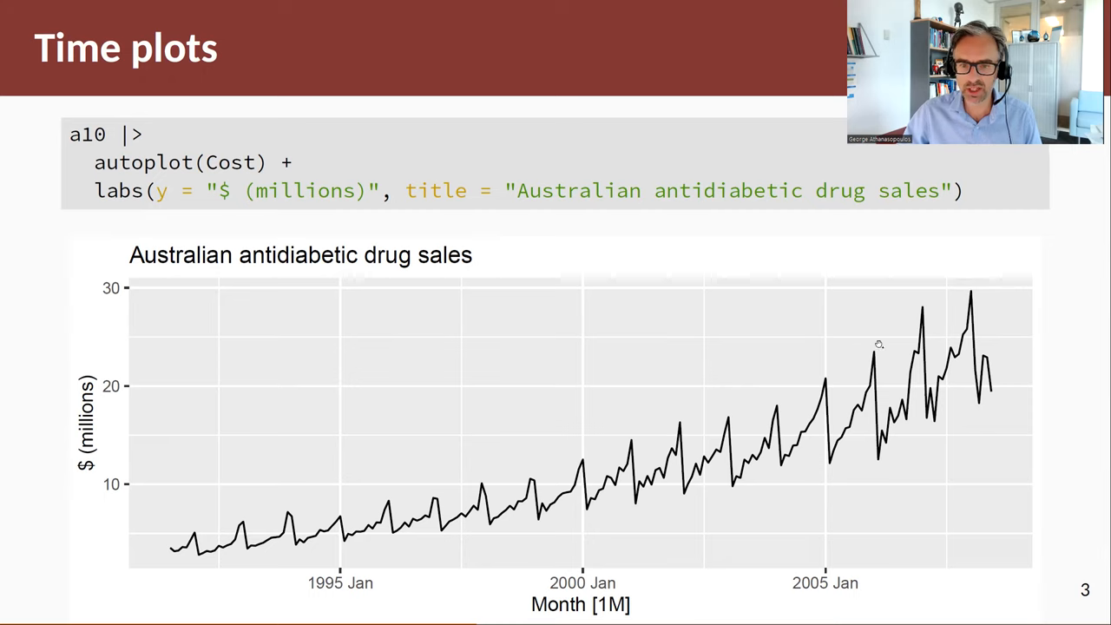
mouse_move(892, 341)
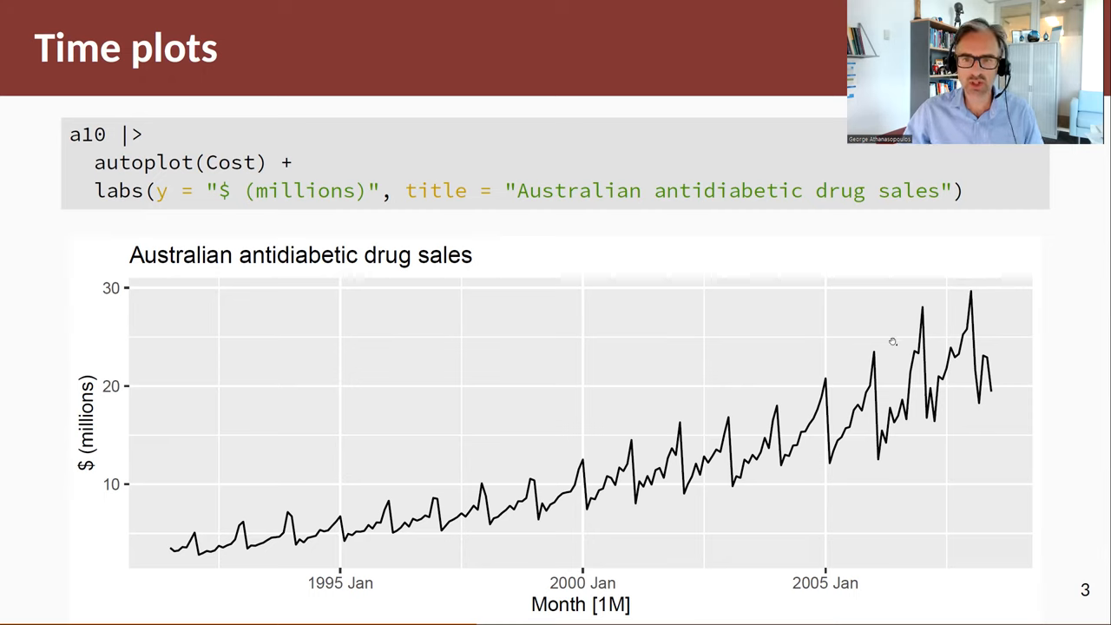
mouse_move(287, 526)
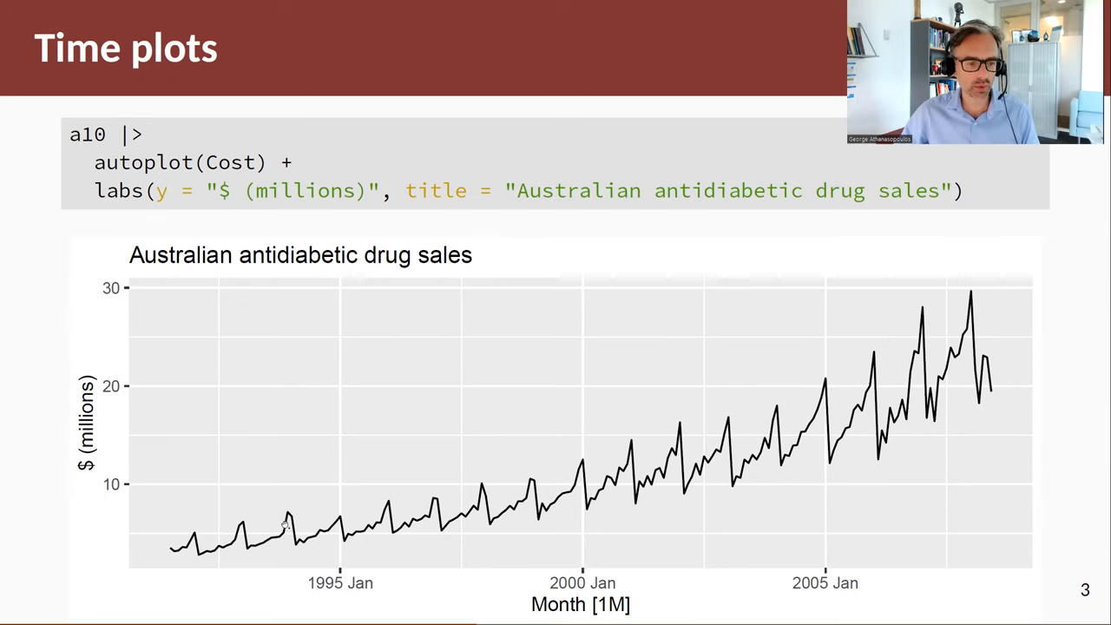
mouse_move(289, 543)
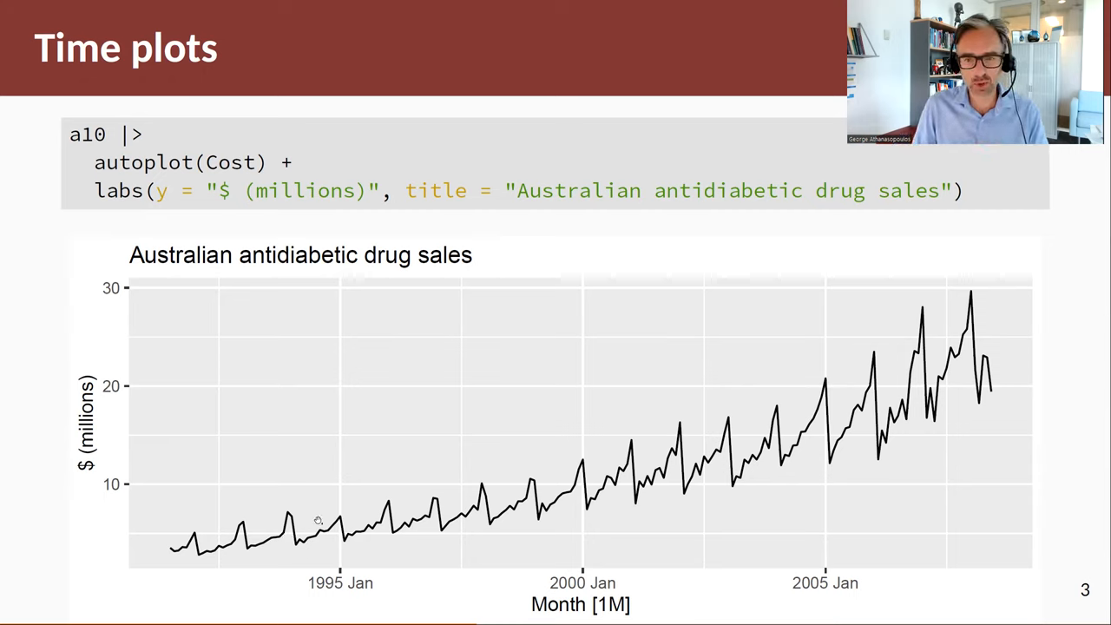
mouse_move(319, 520)
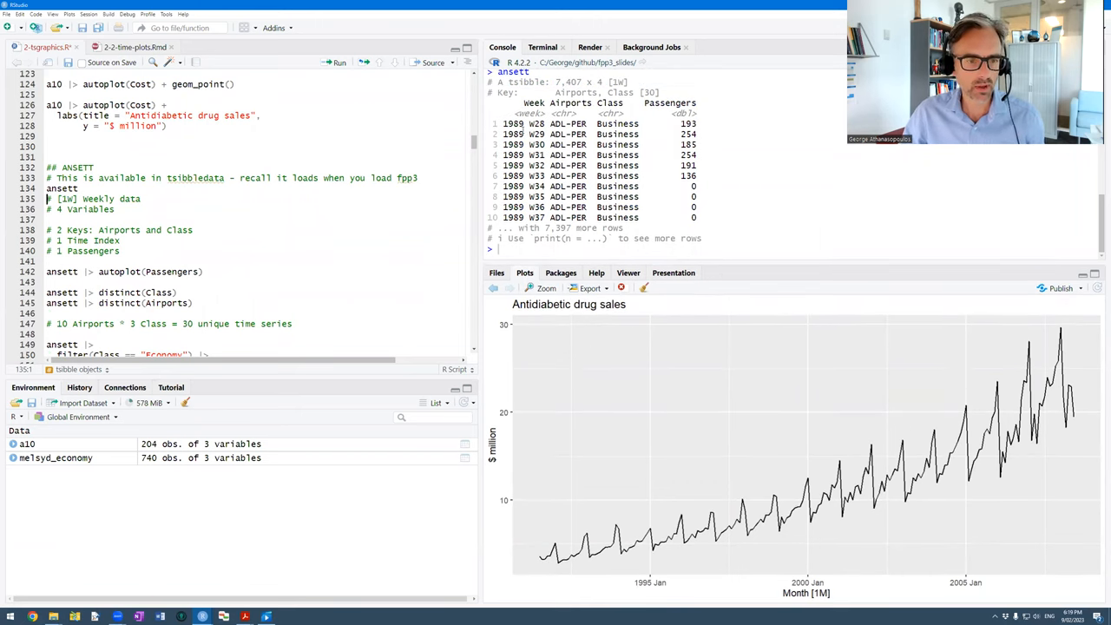
Plot all ansett Passengers series and list its 3 classes and 10 airport pairs.
double_click(523, 124)
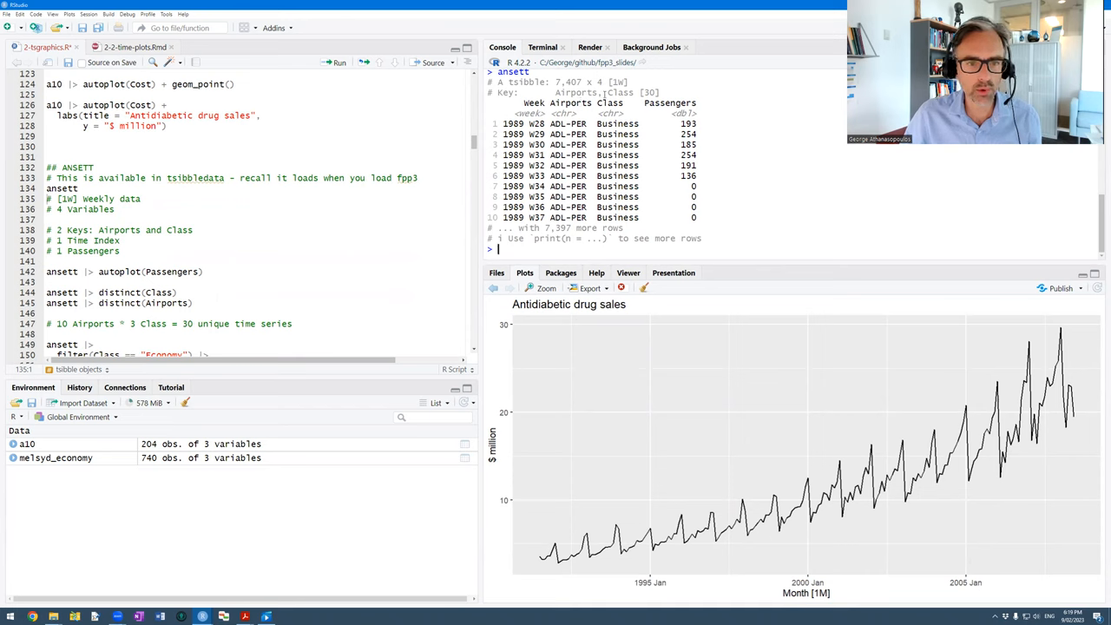
double_click(650, 93)
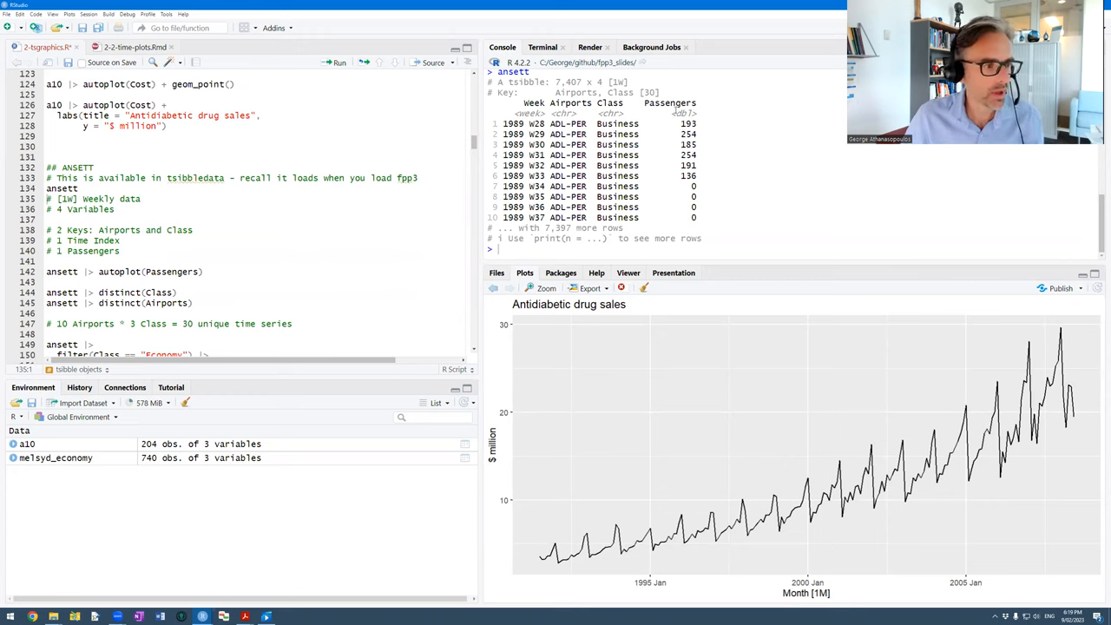
scroll("down", 3)
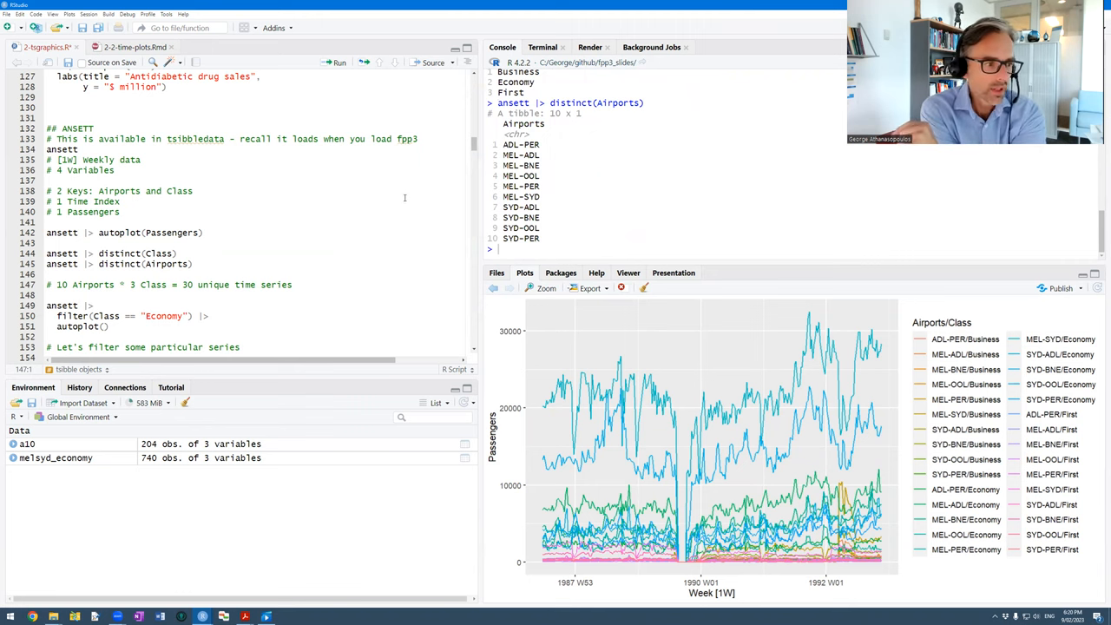
scroll("down", 3)
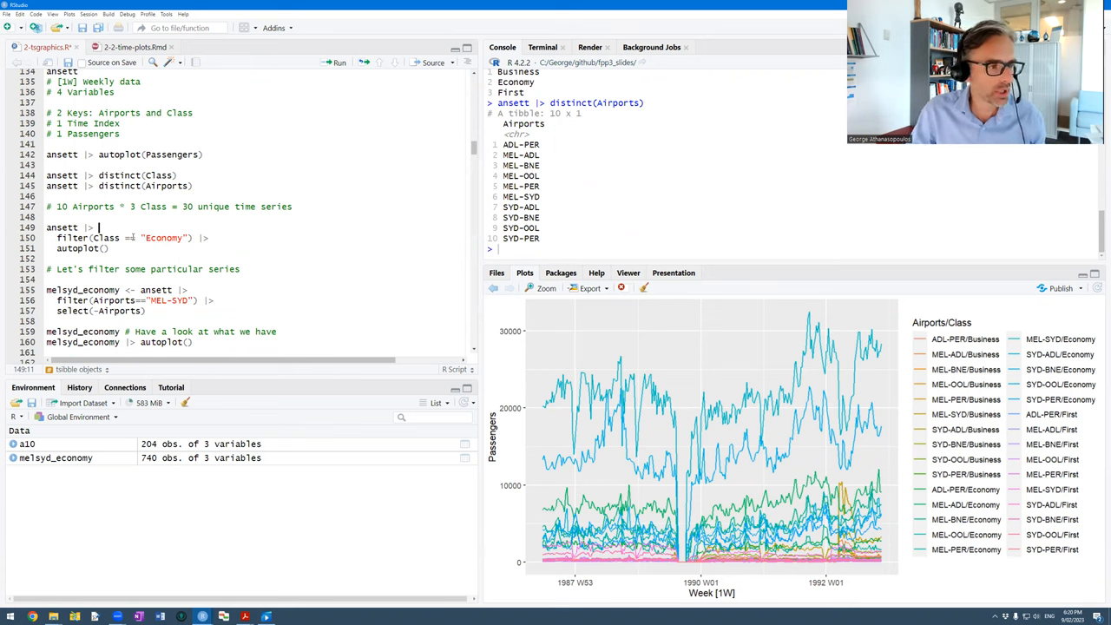
Create melsyd_economy by filtering ansett to MEL-SYD and dropping Airports, then print its 740 weekly rows.
left_click(337, 63)
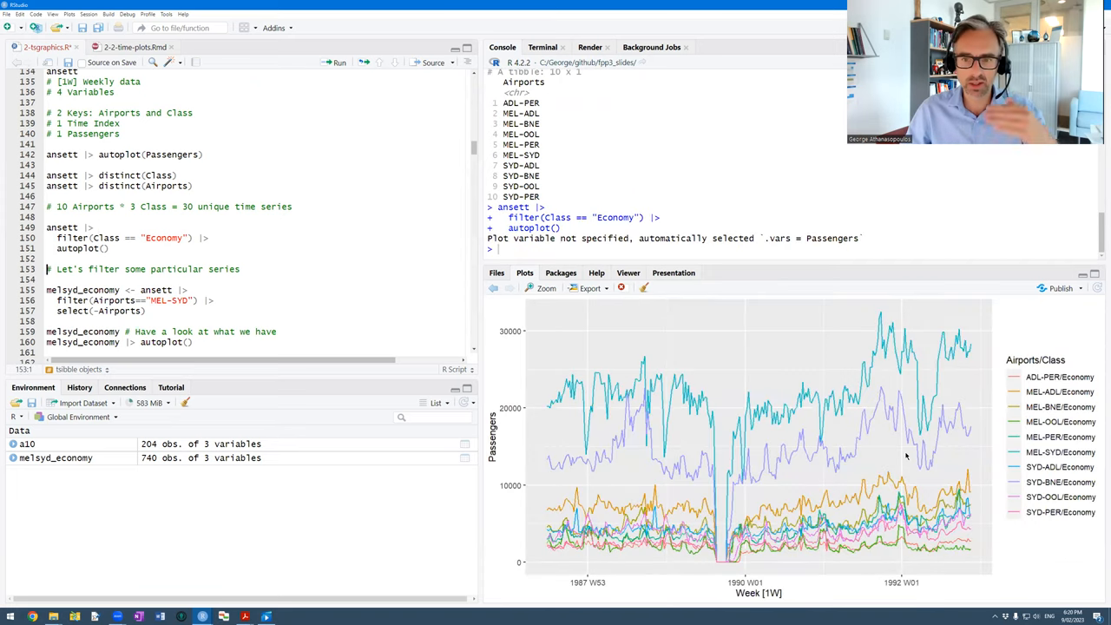
mouse_move(897, 459)
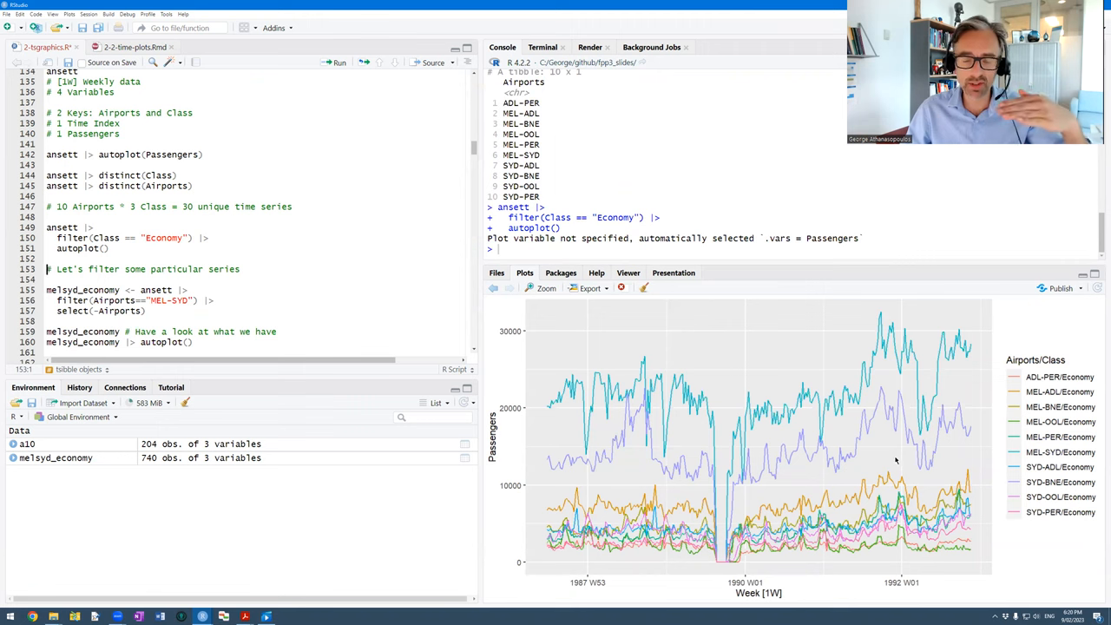
mouse_move(1039, 407)
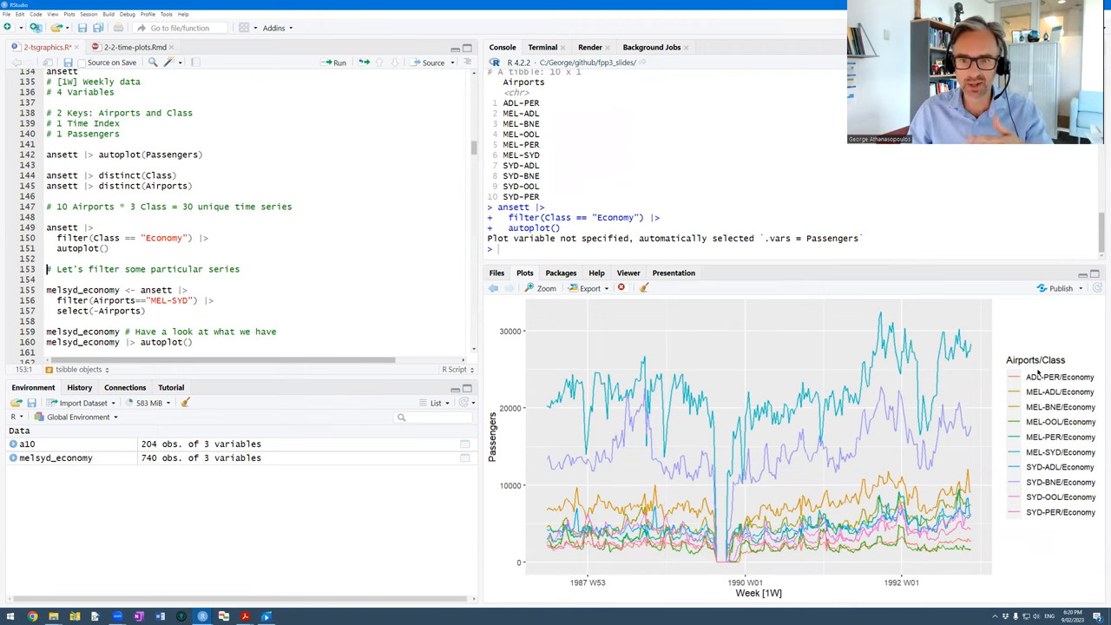
mouse_move(1038, 374)
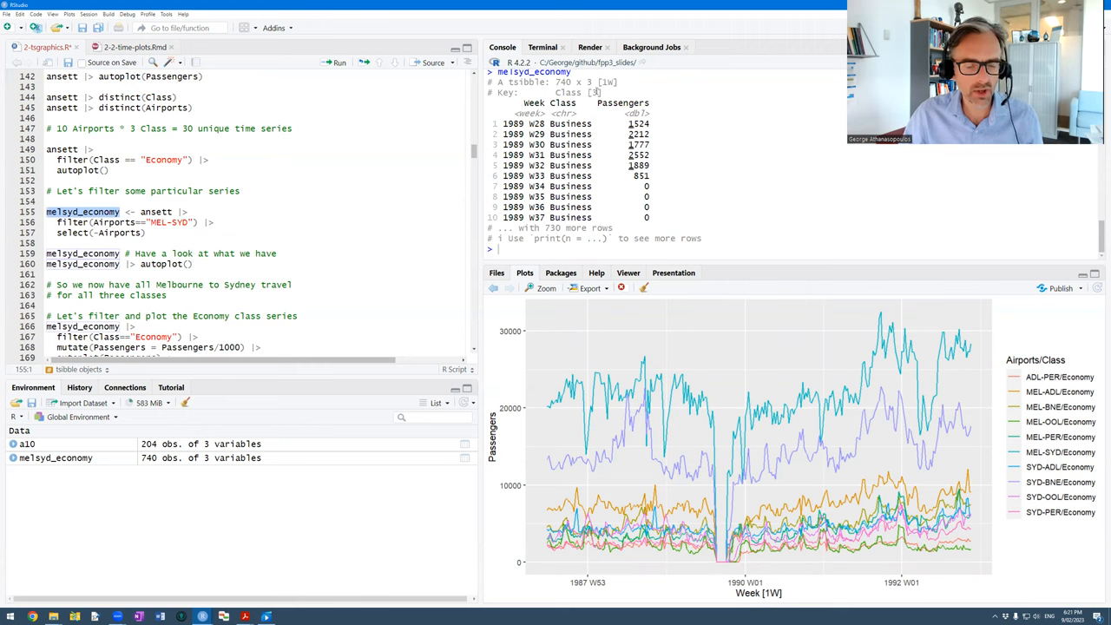
Note the Class key in the printed tibble and run melsyd_economy |> autoplot() with Passengers auto-selected.
double_click(567, 93)
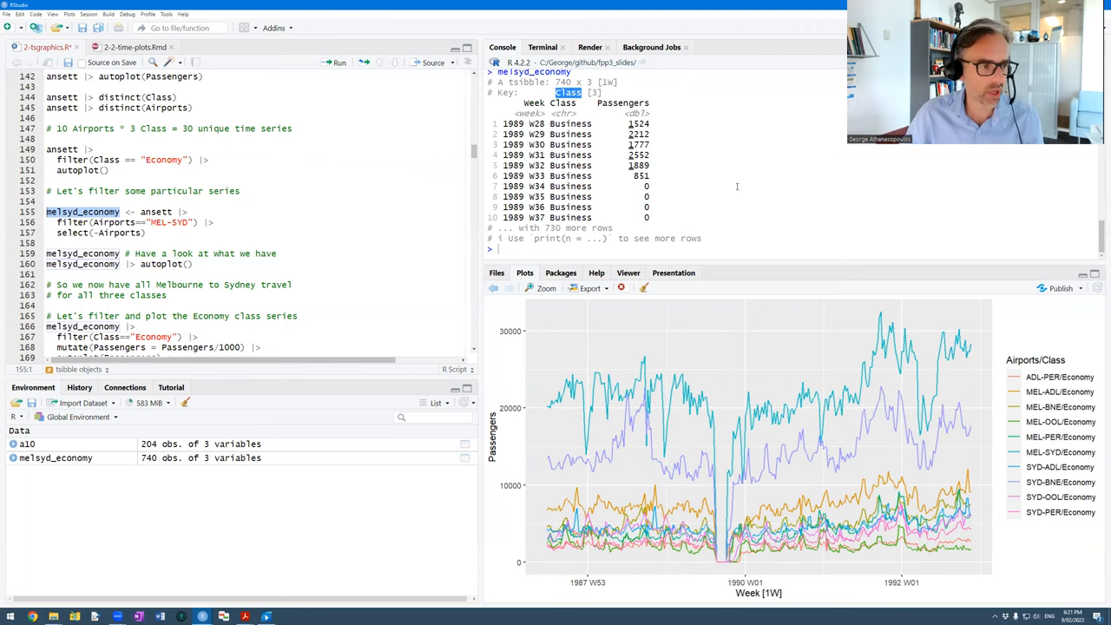
left_click(153, 212)
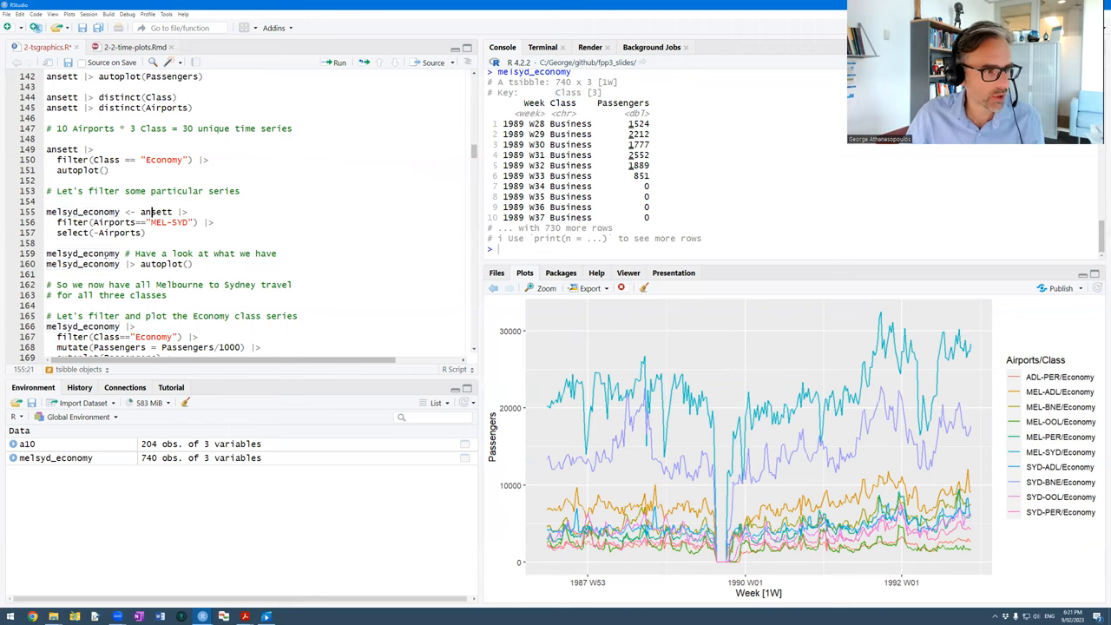
left_click(338, 61)
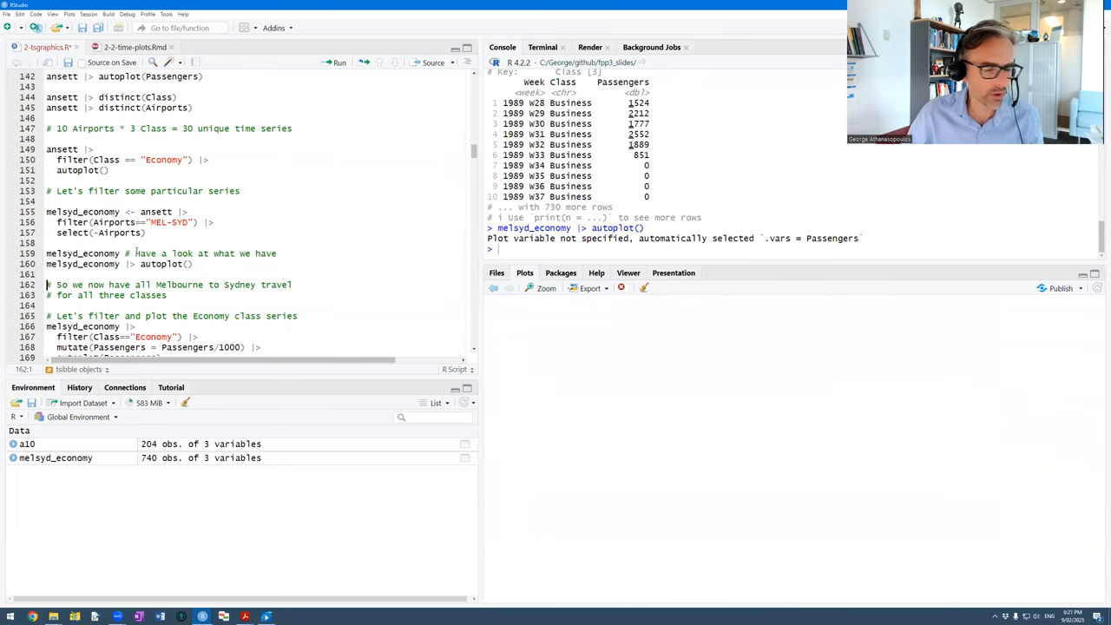
Show the Melbourne–Sydney Passengers plot with Business, Economy and First lines and move to the Economy block.
left_click(339, 63)
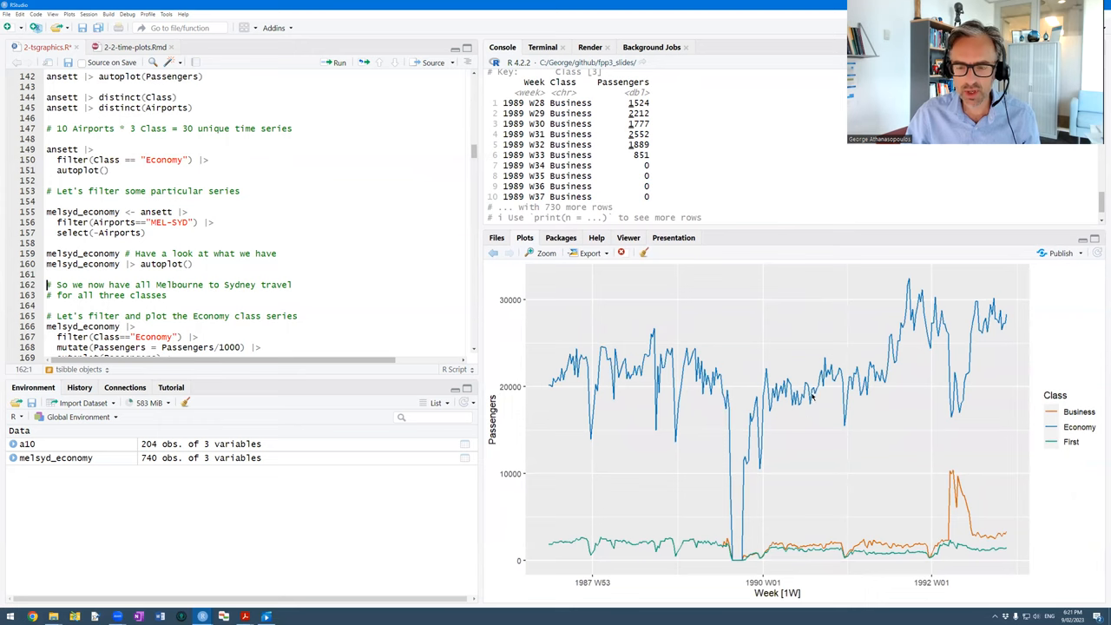
mouse_move(981, 322)
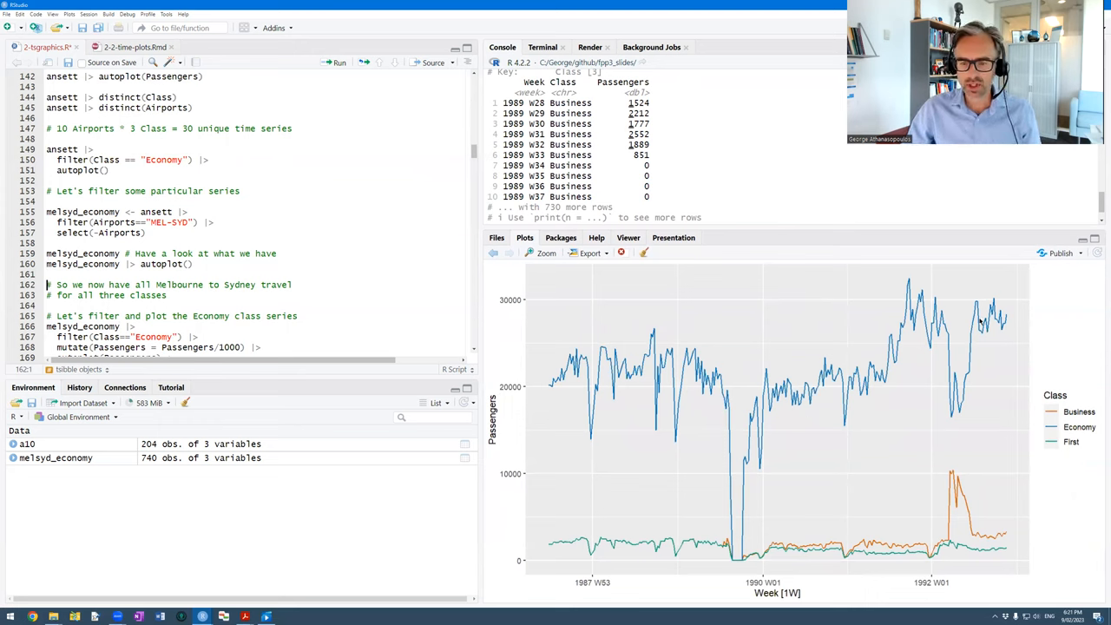
mouse_move(947, 492)
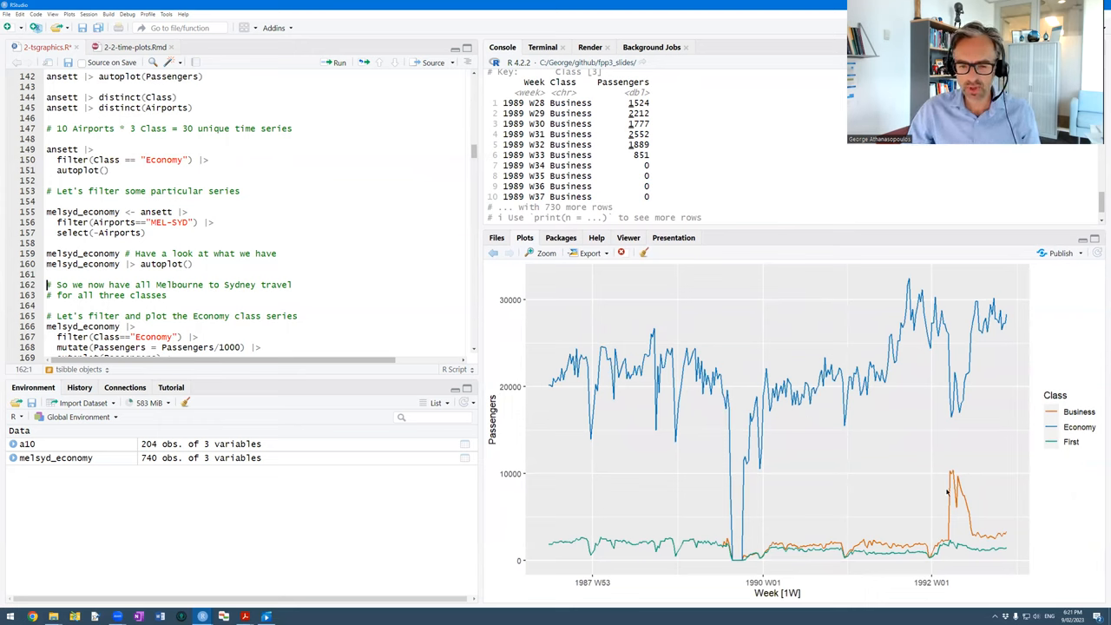
mouse_move(973, 486)
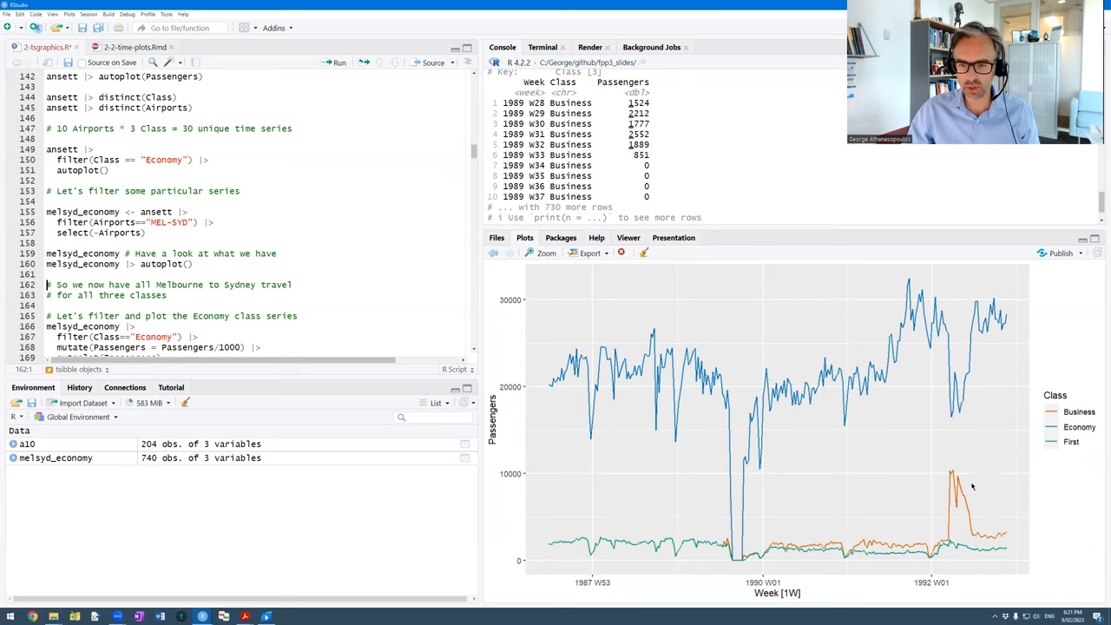
mouse_move(964, 498)
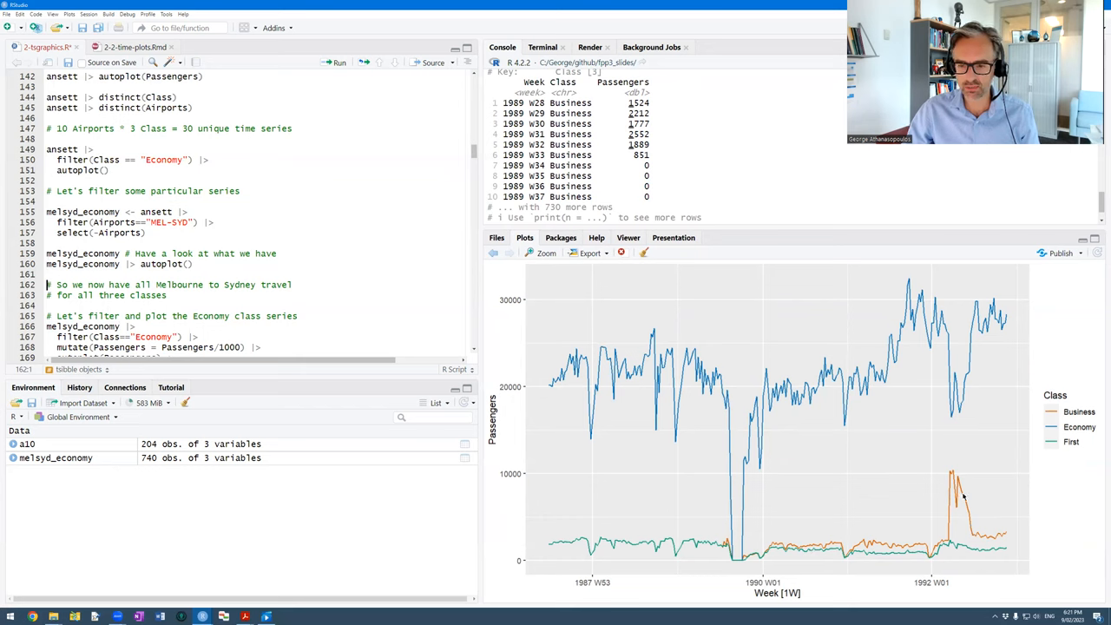
mouse_move(881, 556)
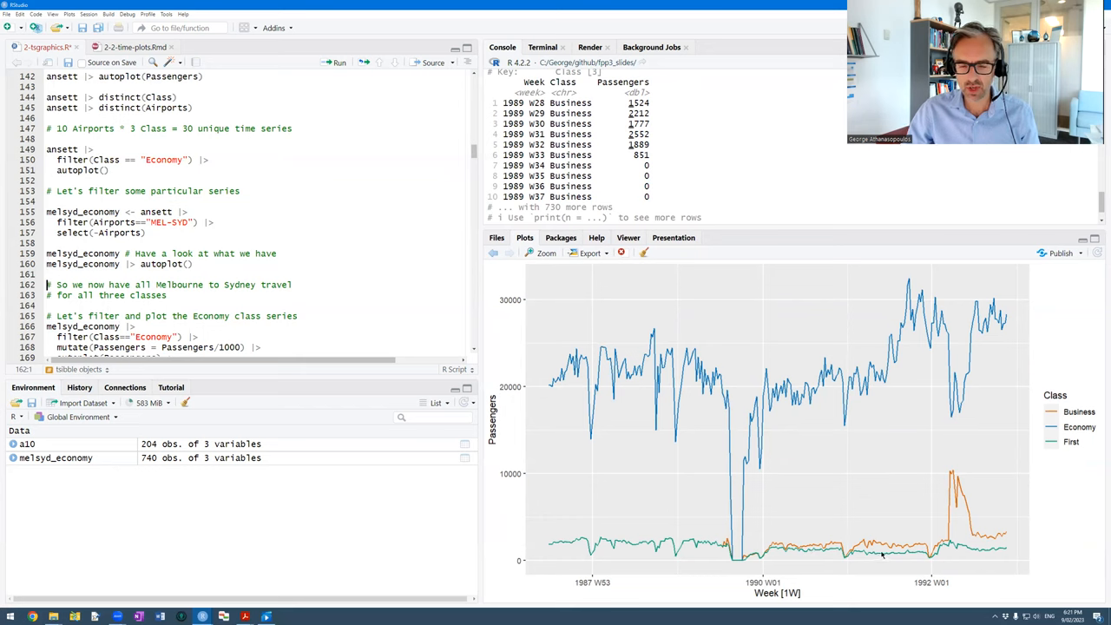
mouse_move(849, 458)
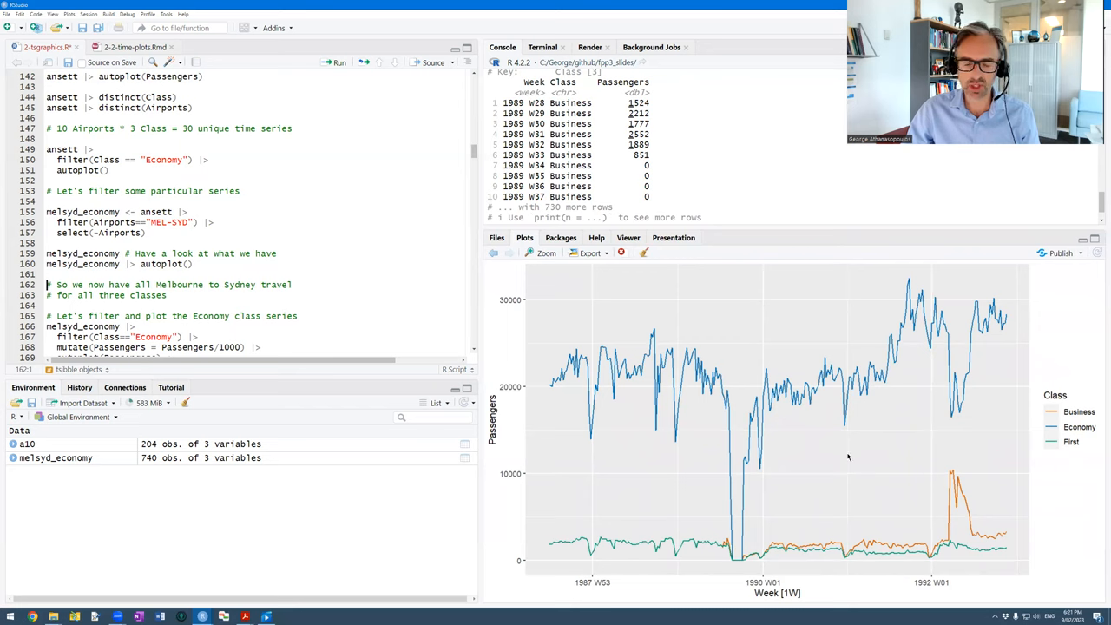
mouse_move(832, 452)
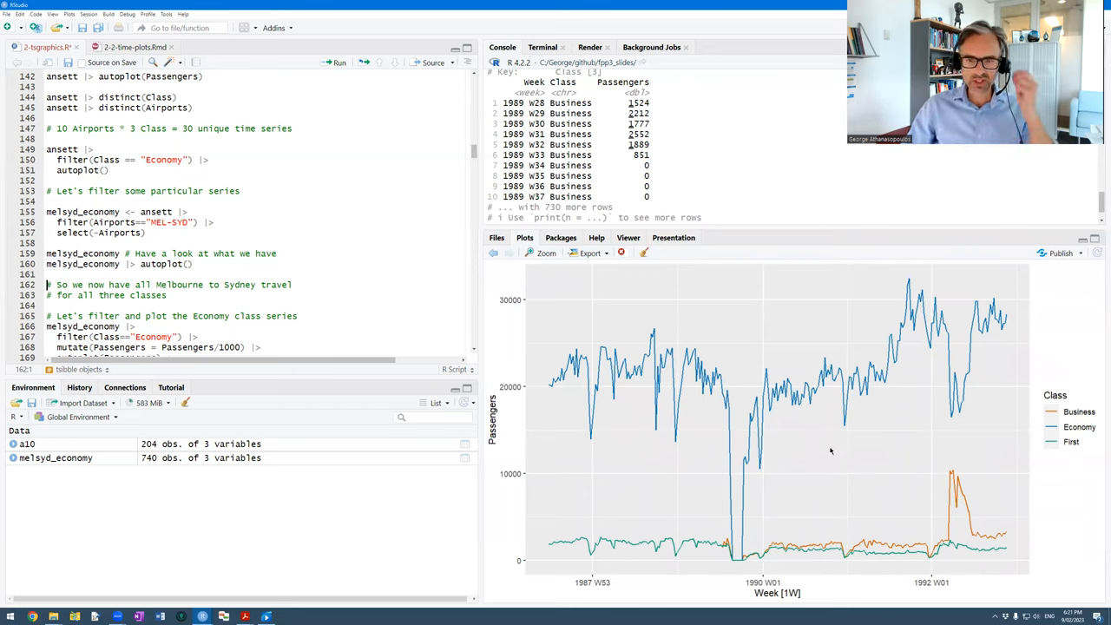
mouse_move(791, 471)
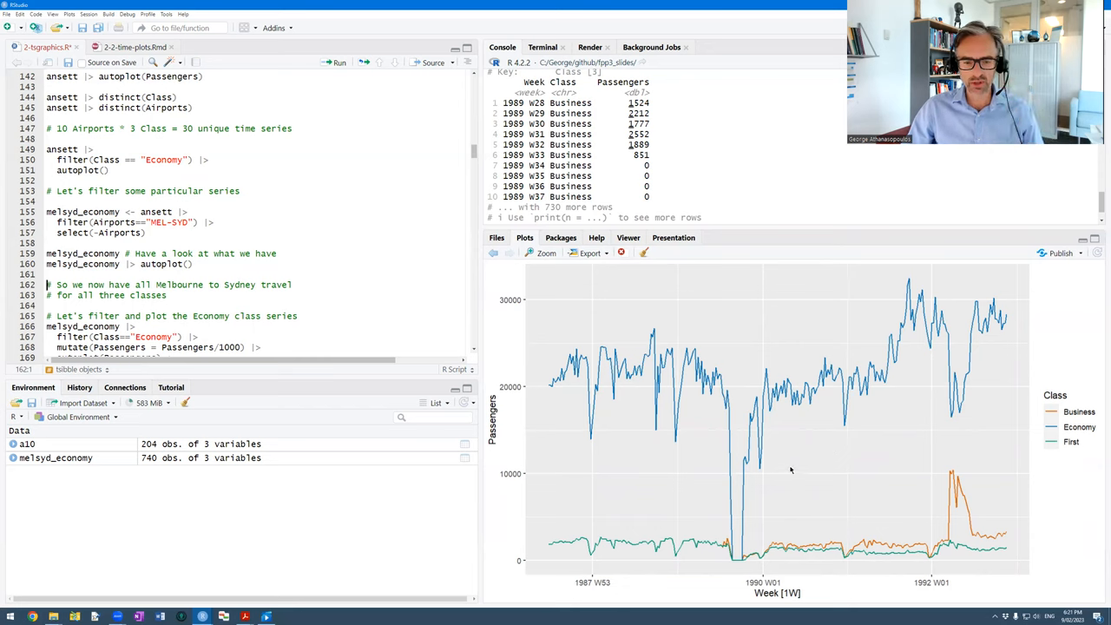
mouse_move(747, 565)
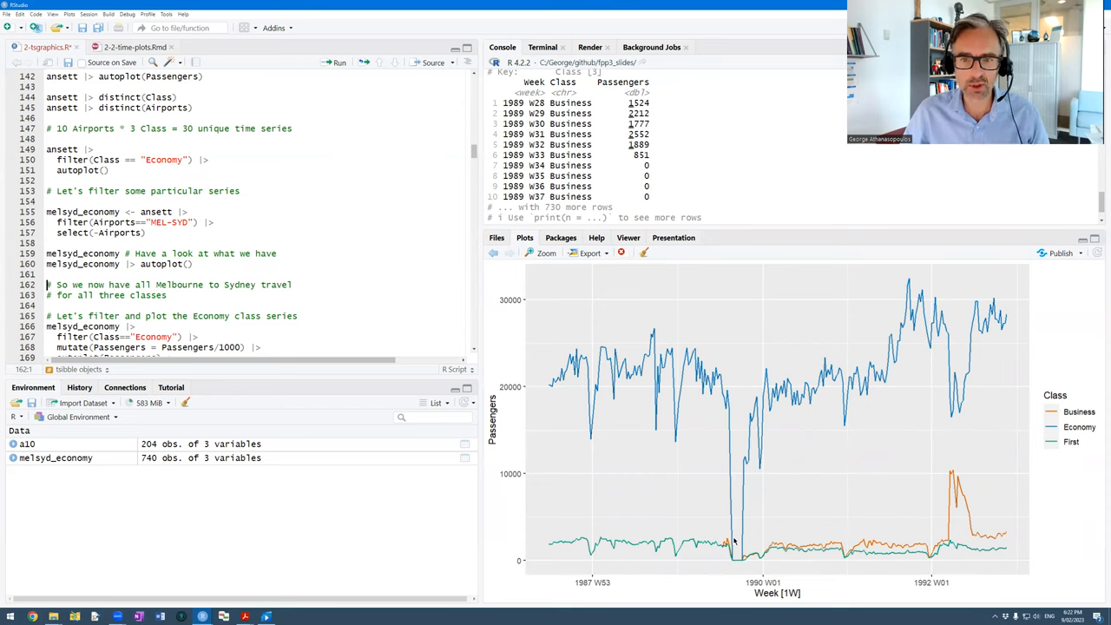
mouse_move(751, 569)
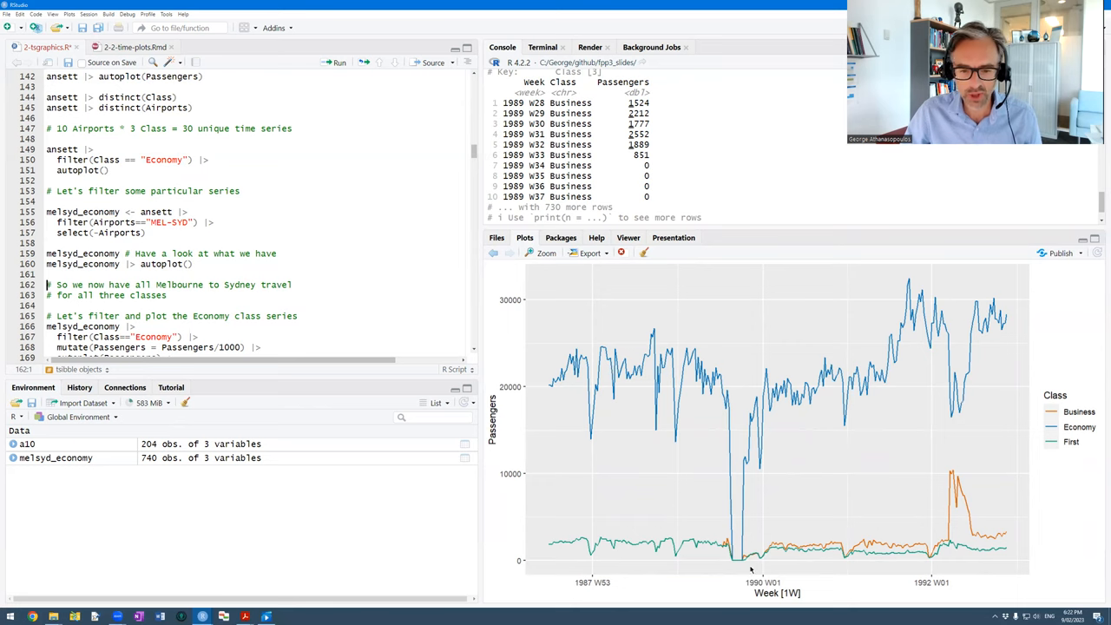
mouse_move(956, 425)
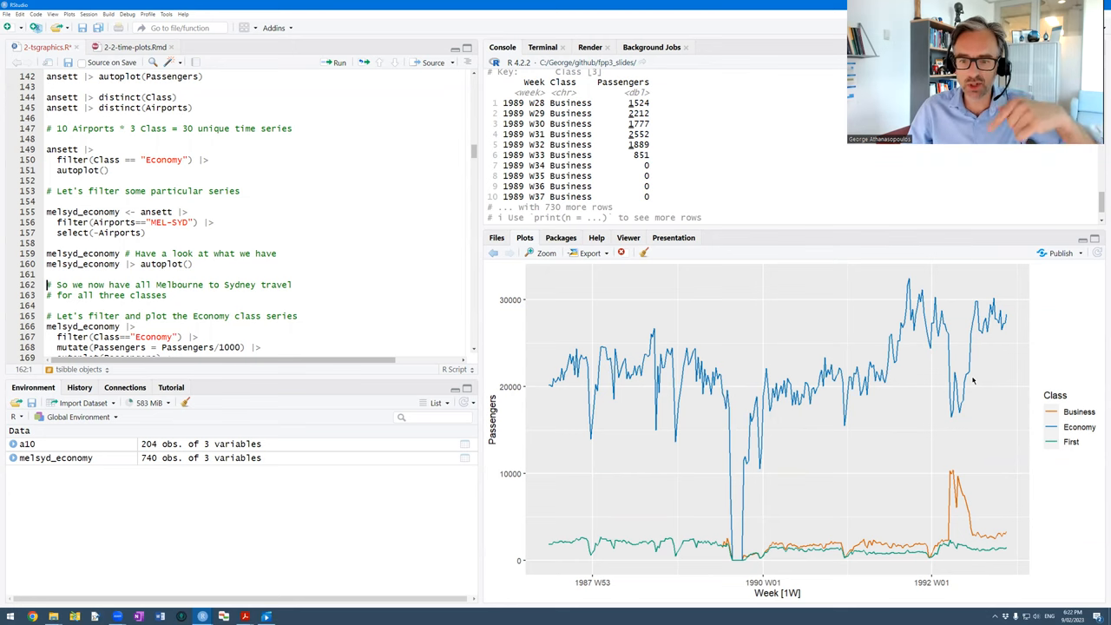
mouse_move(494, 309)
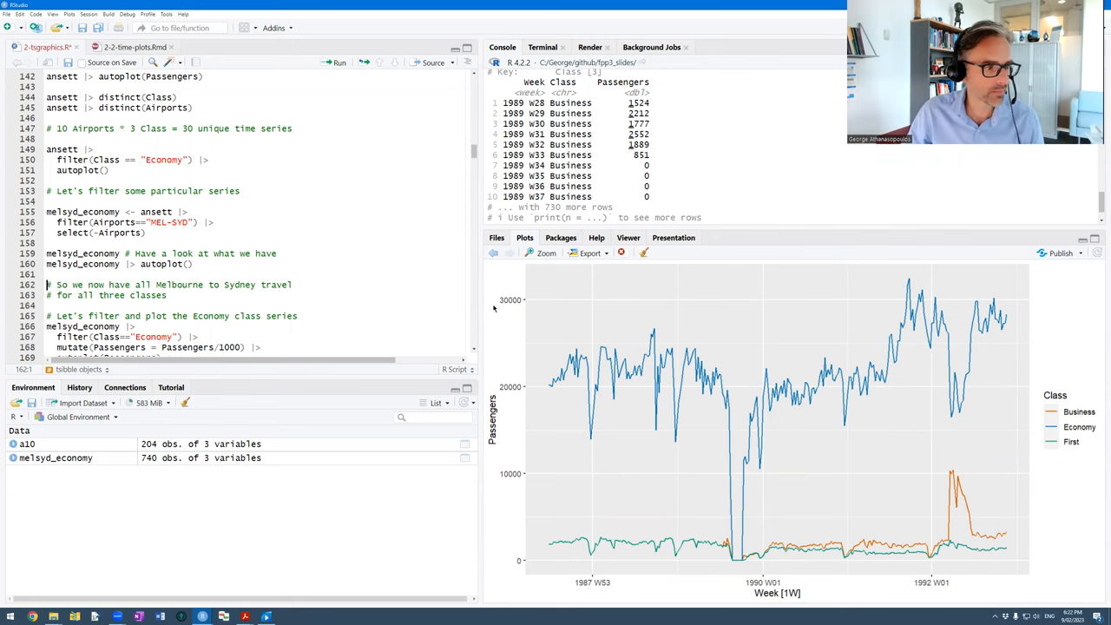
scroll("down", 3)
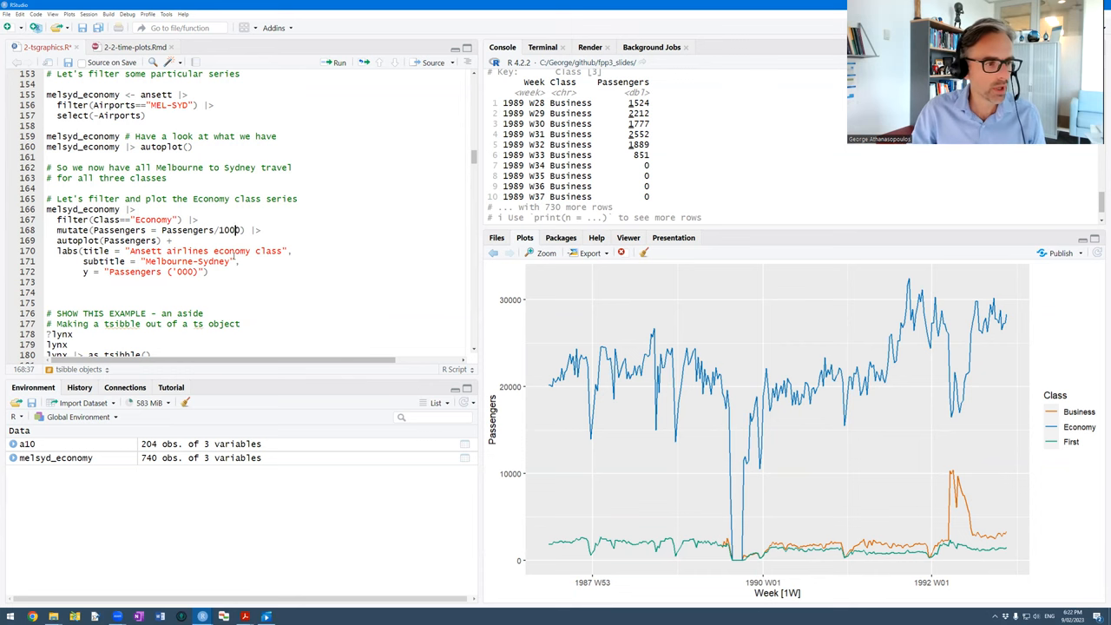
Run the Economy filter/mutate block plotting 'Ansett airlines economy class', Melbourne-Sydney, passengers in thousands.
left_click(339, 61)
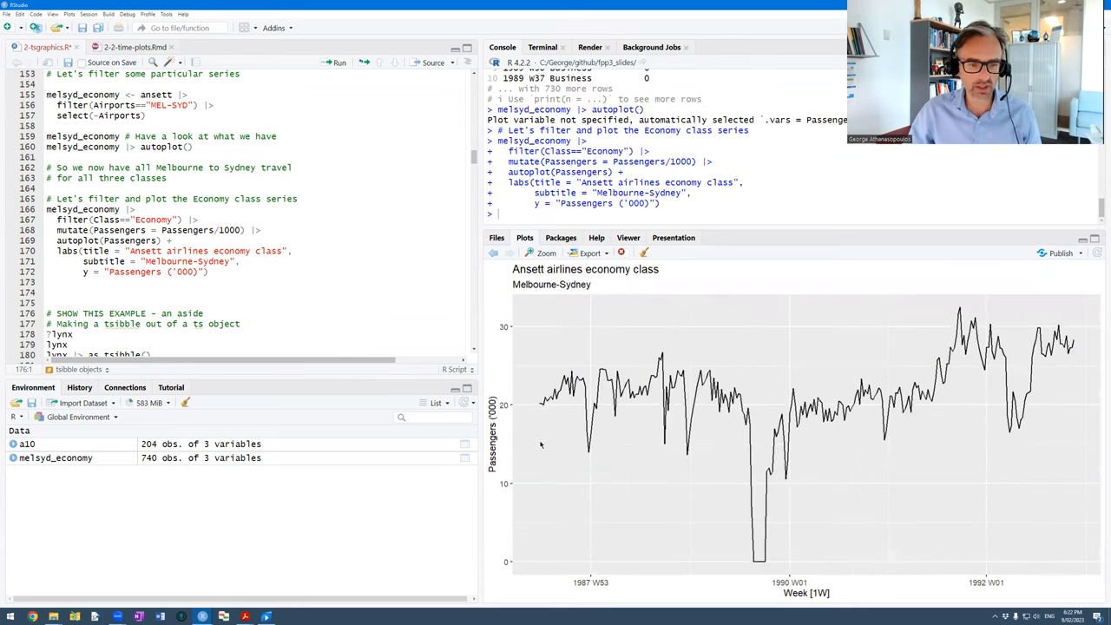
mouse_move(649, 332)
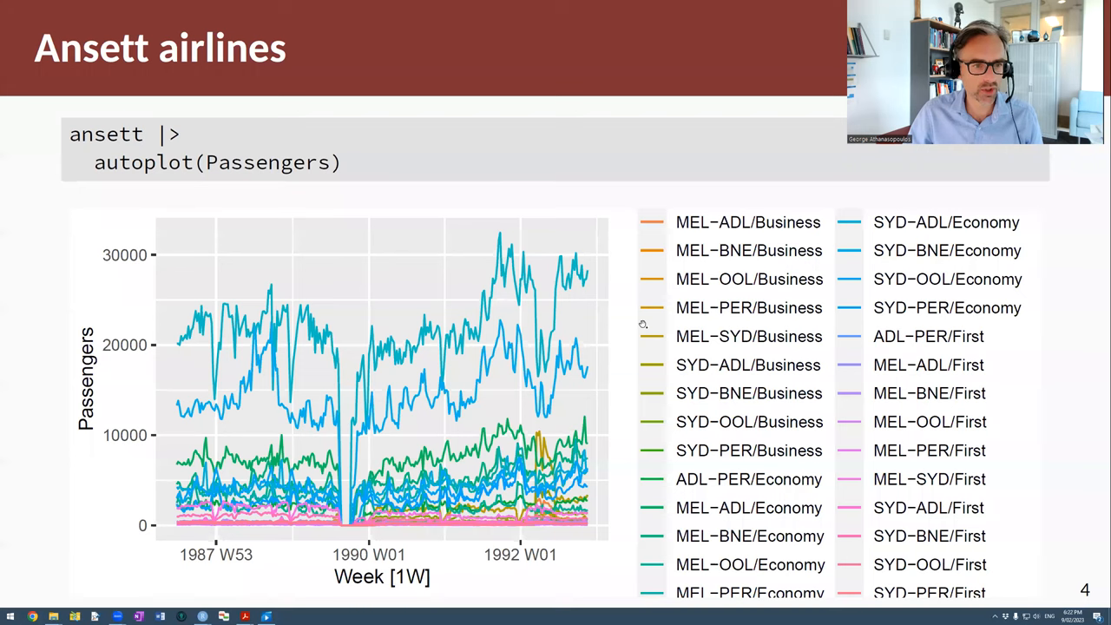
mouse_move(605, 259)
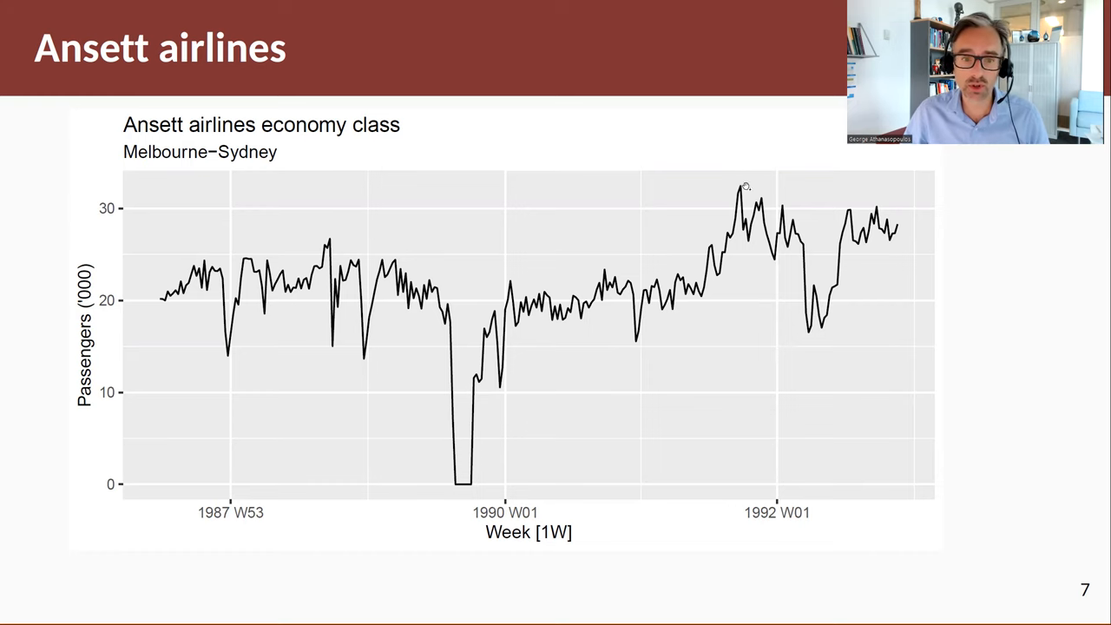
mouse_move(744, 186)
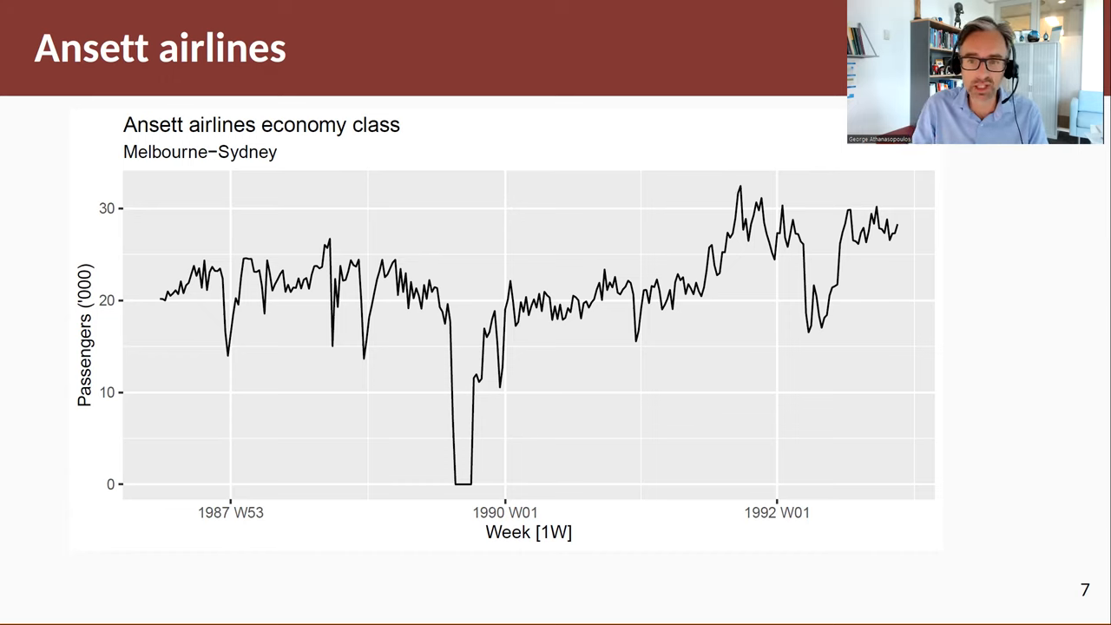